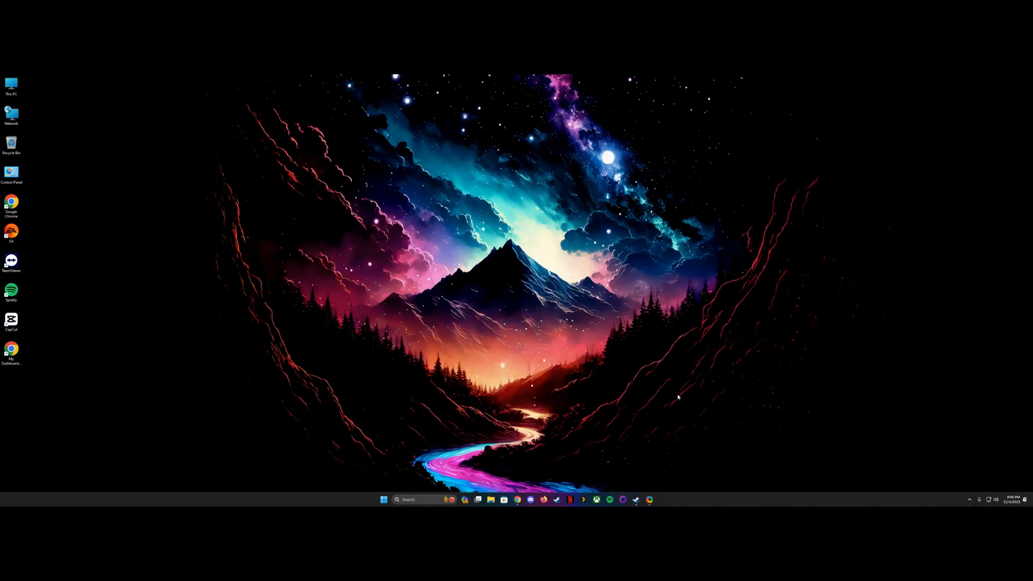
pyautogui.moveTo(614, 395)
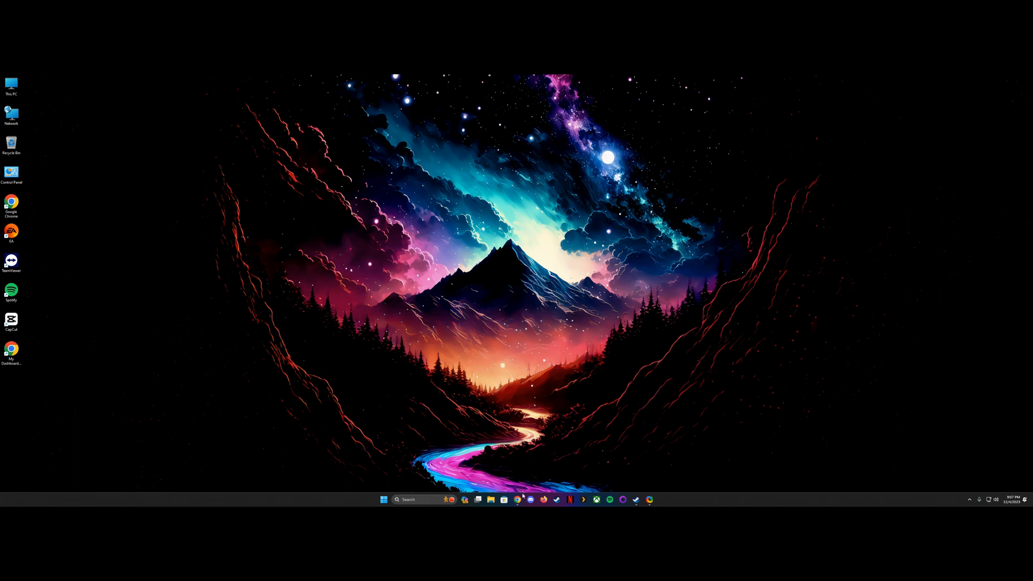
# From the browser dashboard, go to Settings > Devices & services and show the Devices list.
pyautogui.click(648, 500)
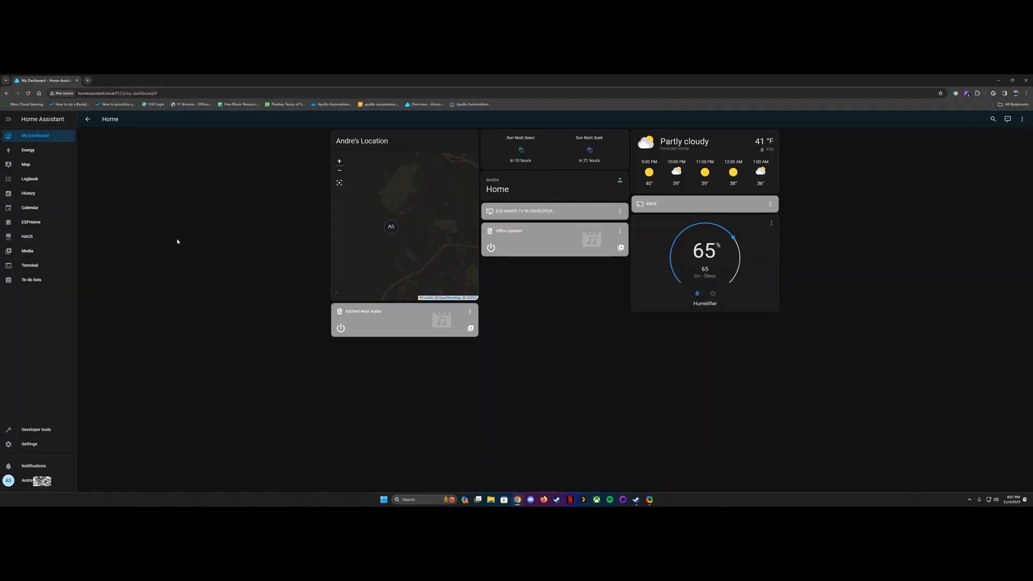
pyautogui.moveTo(29, 444)
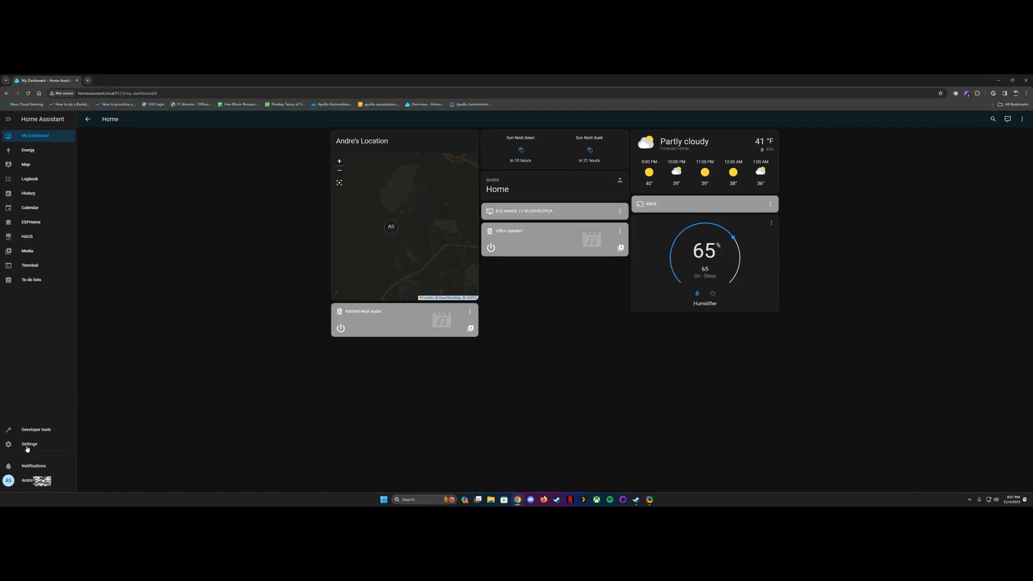
pyautogui.click(29, 443)
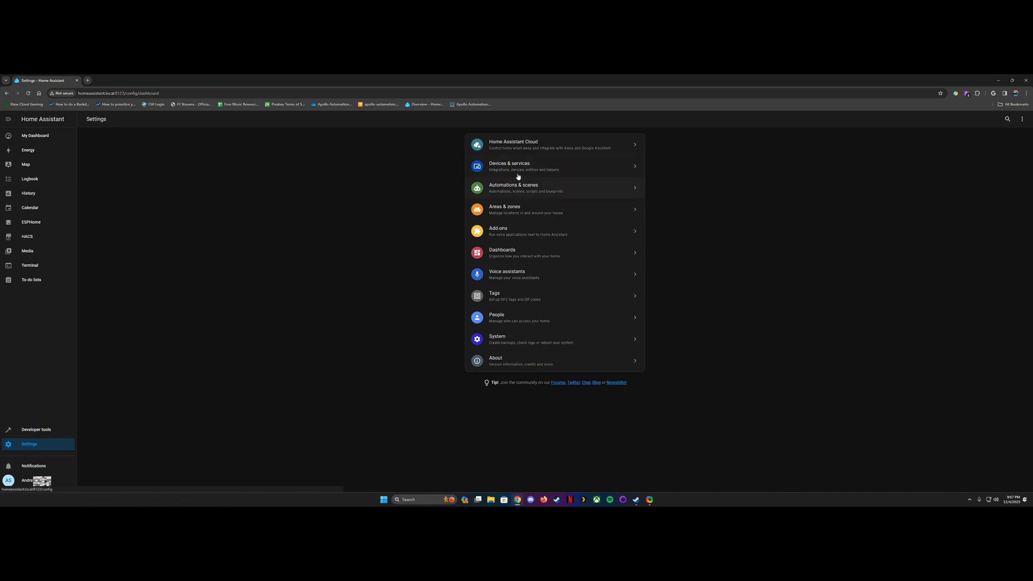
pyautogui.click(518, 167)
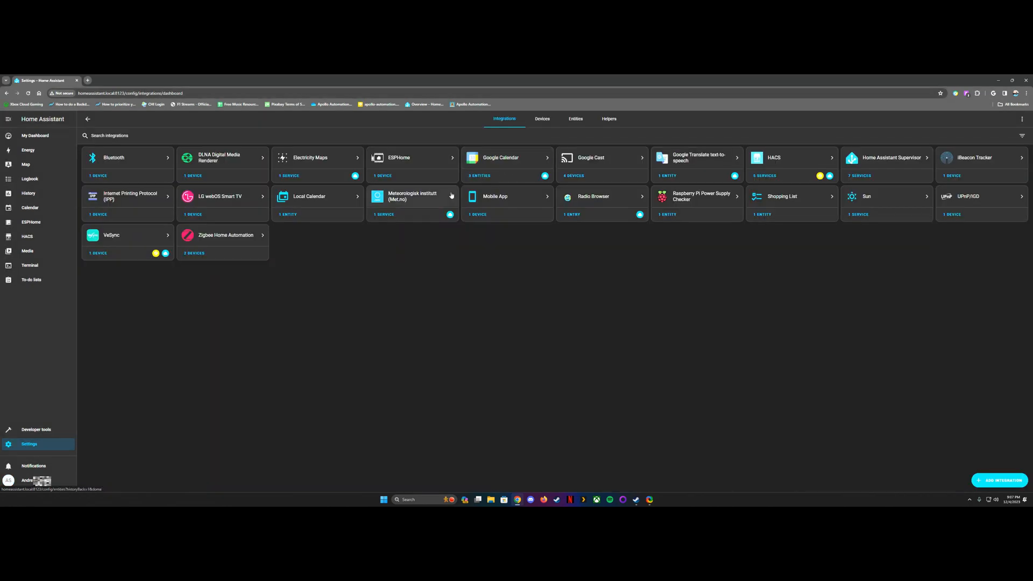
pyautogui.click(542, 120)
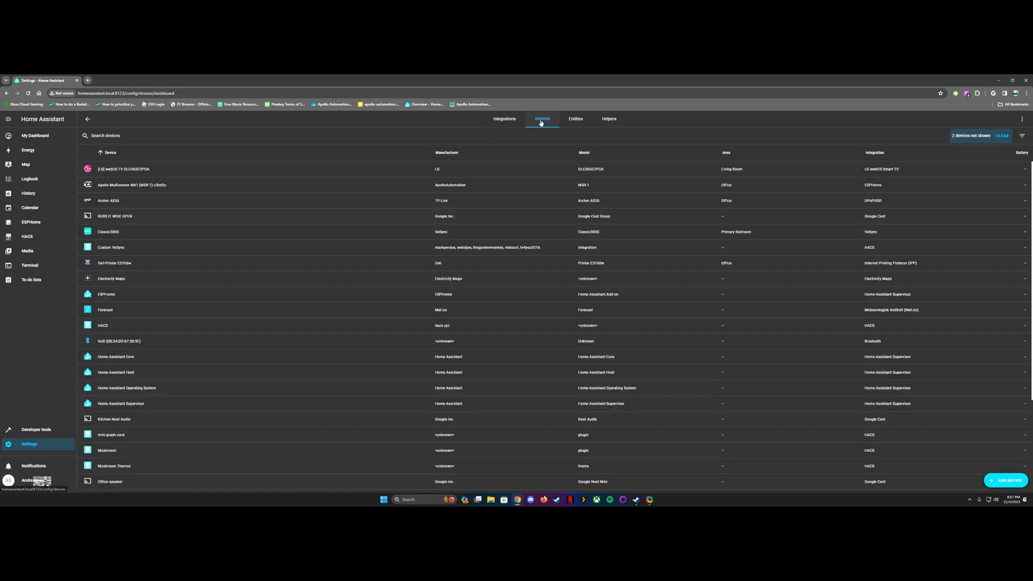
pyautogui.moveTo(132, 186)
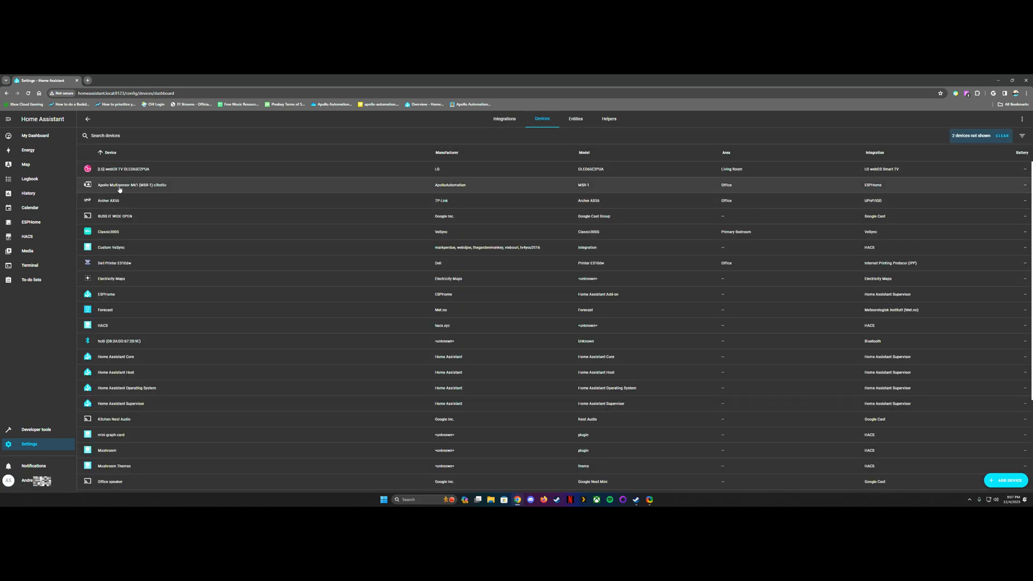
# Open the Apollo Multisensor Mk1 device page and start a new automation with this device.
pyautogui.click(132, 185)
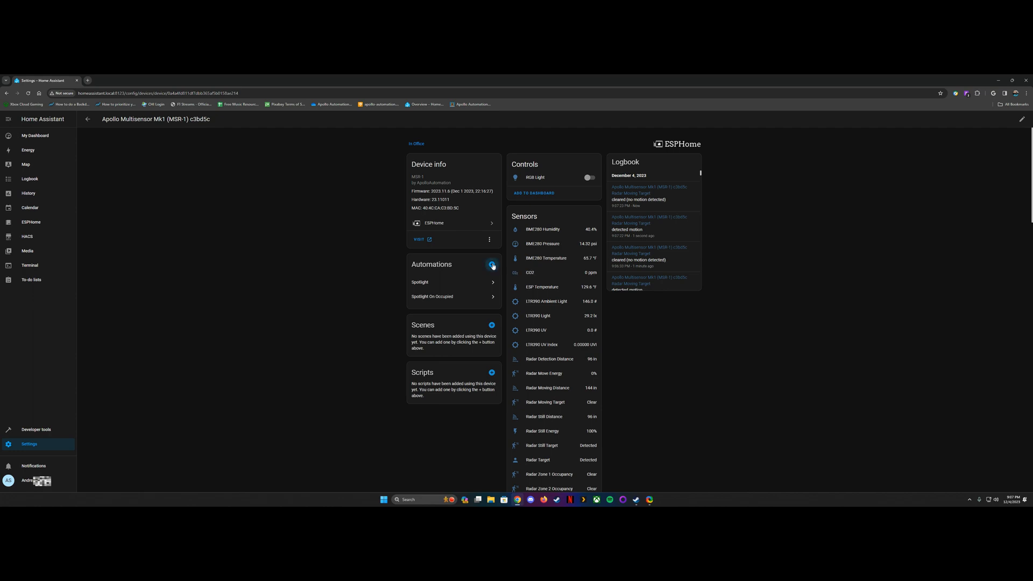
pyautogui.click(492, 265)
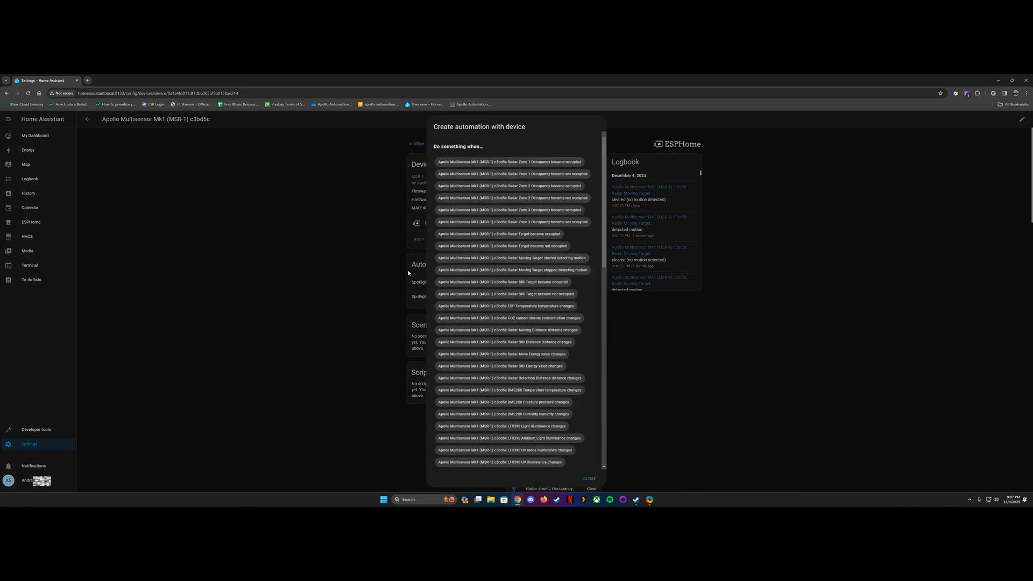
pyautogui.moveTo(467, 135)
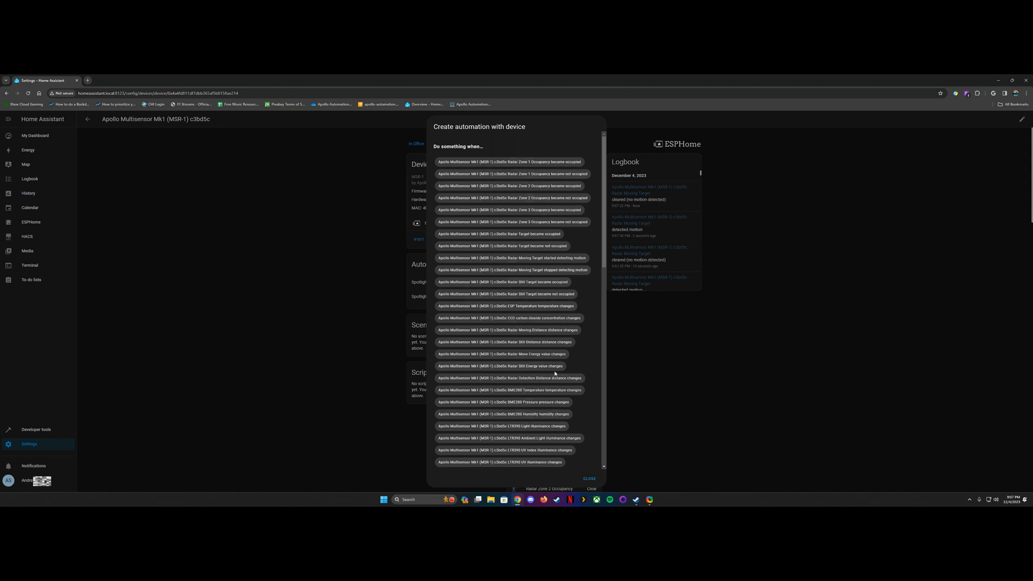
pyautogui.moveTo(534, 250)
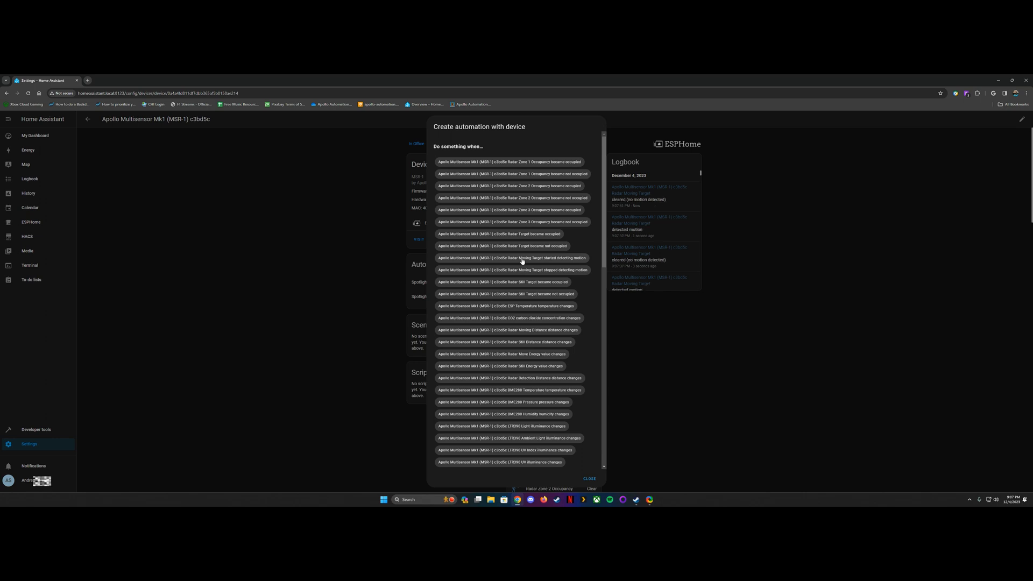
pyautogui.moveTo(514, 259)
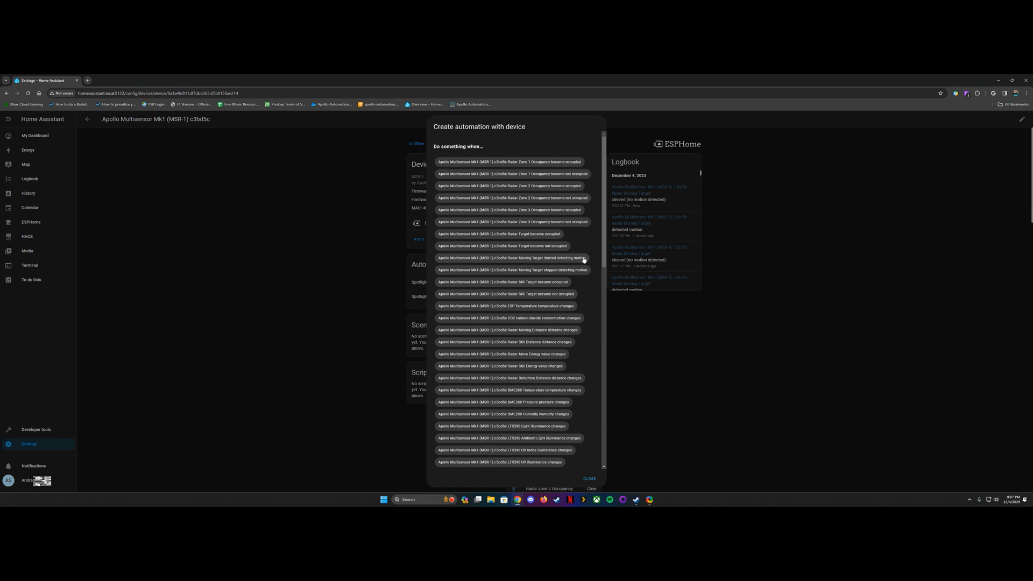
# Trigger on radar moving-target motion and turn on the multisensor's RGB Light at brightness 100.
pyautogui.click(513, 257)
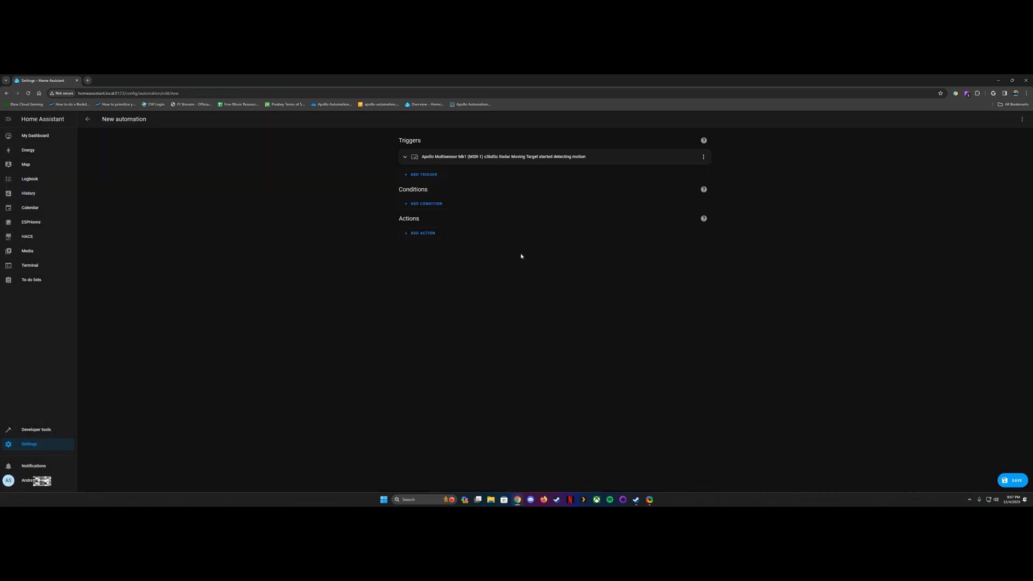
pyautogui.moveTo(437, 238)
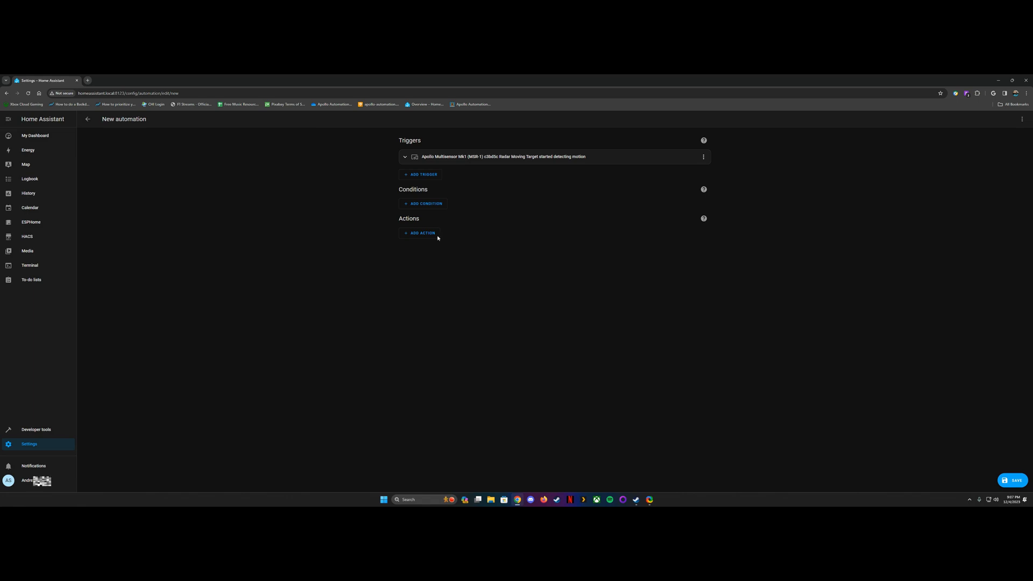
pyautogui.click(420, 232)
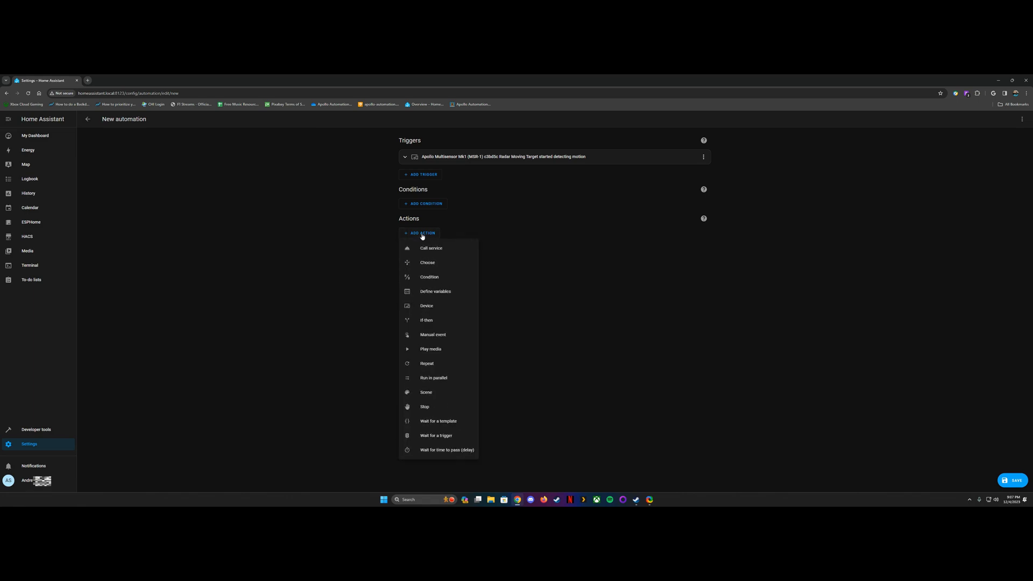
pyautogui.moveTo(426, 305)
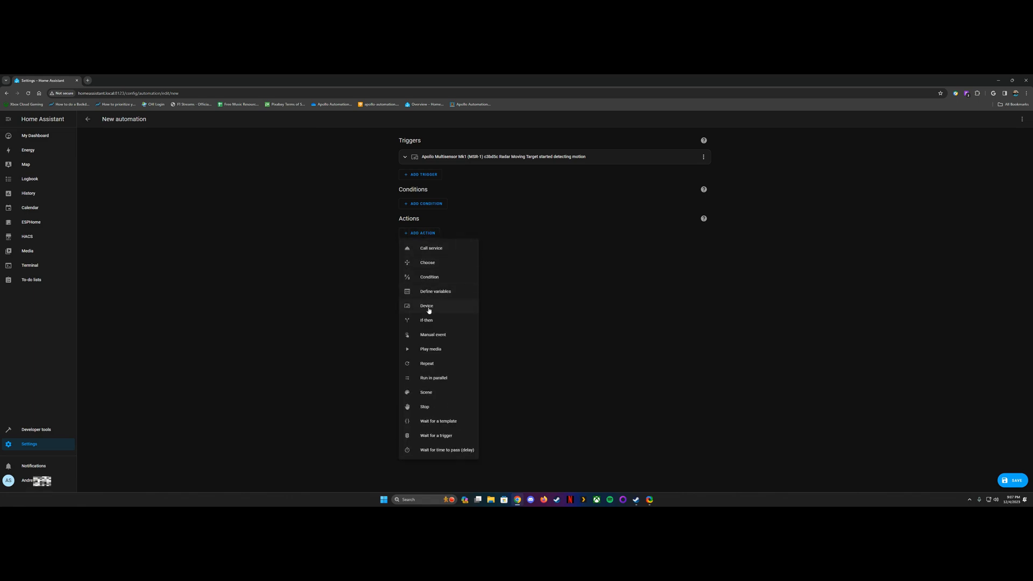
pyautogui.click(426, 306)
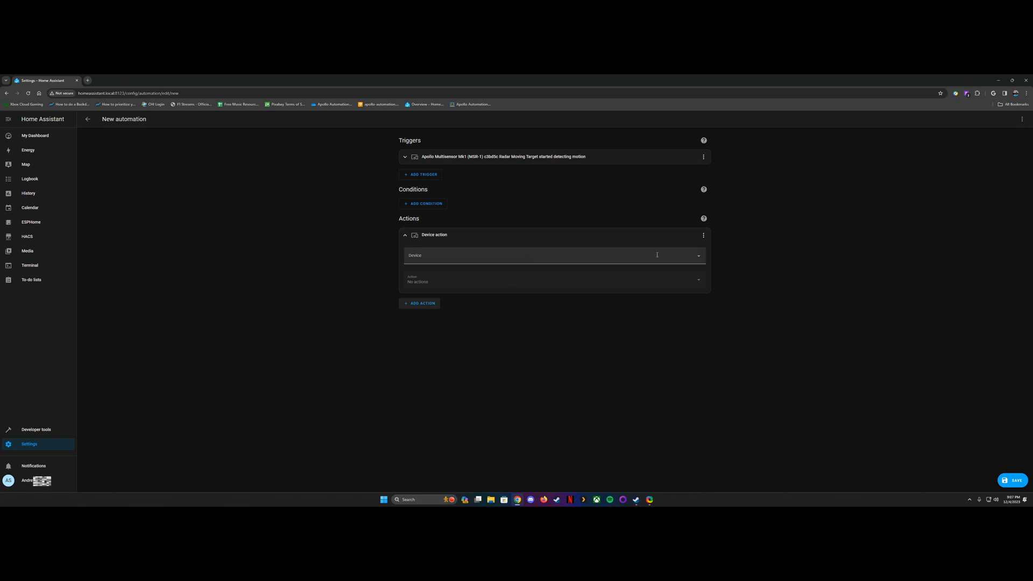
pyautogui.click(554, 255)
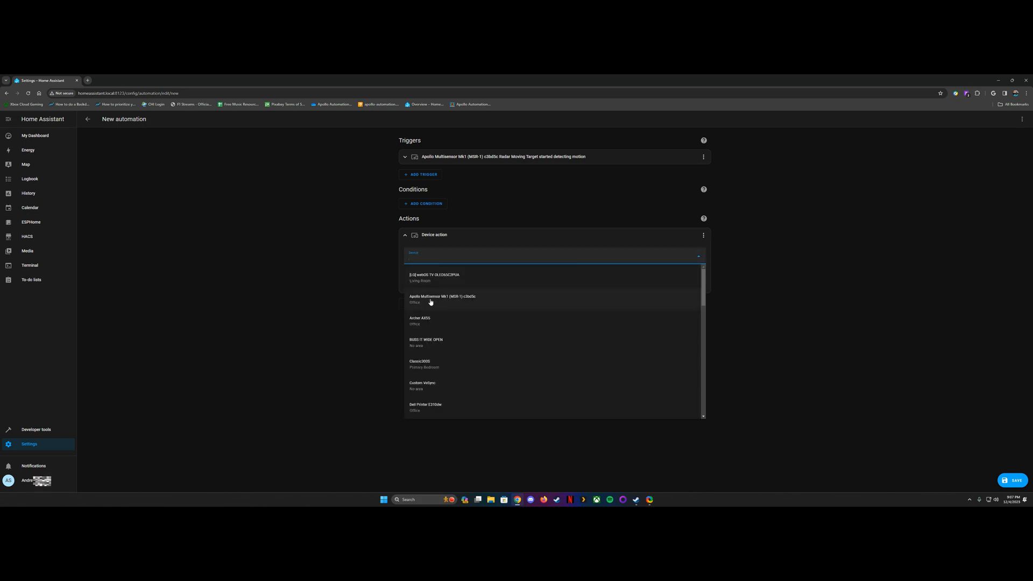
pyautogui.click(443, 299)
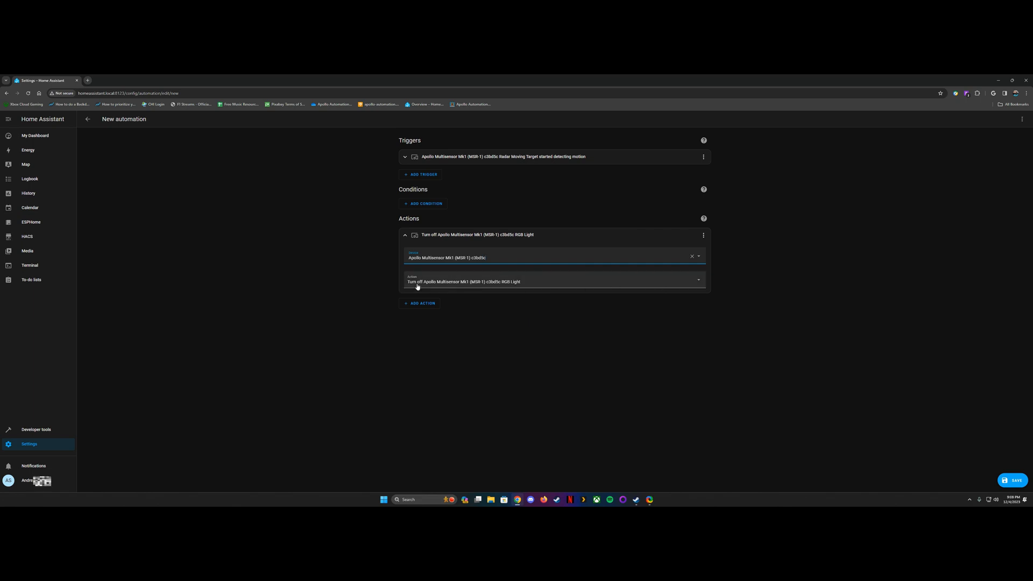
pyautogui.click(554, 281)
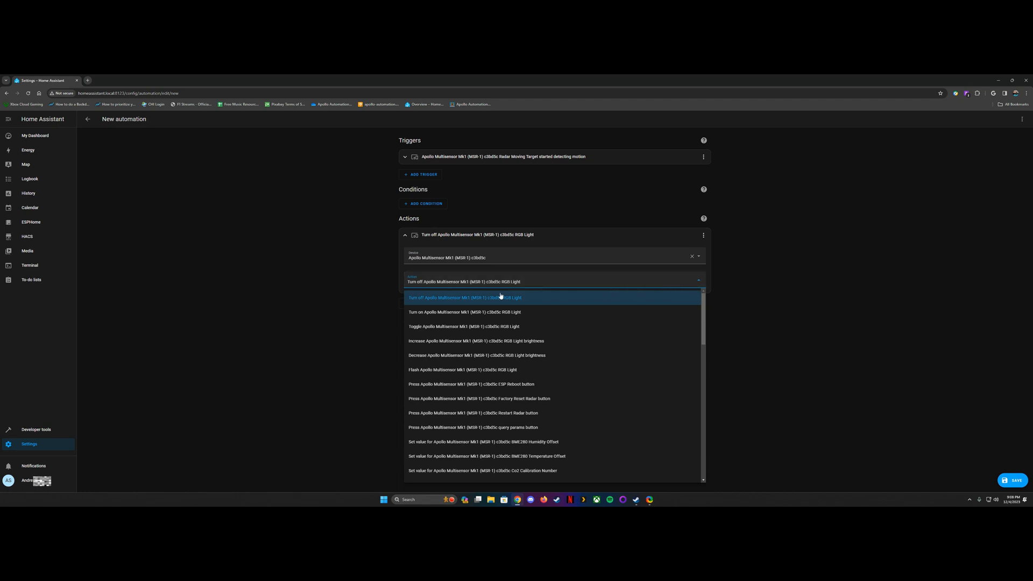
pyautogui.click(465, 312)
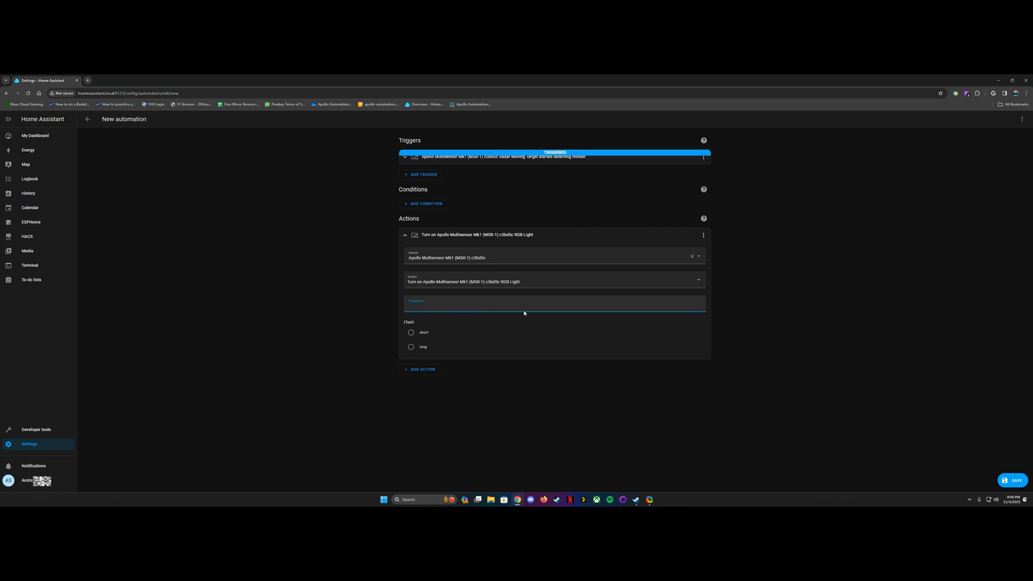
pyautogui.write('100')
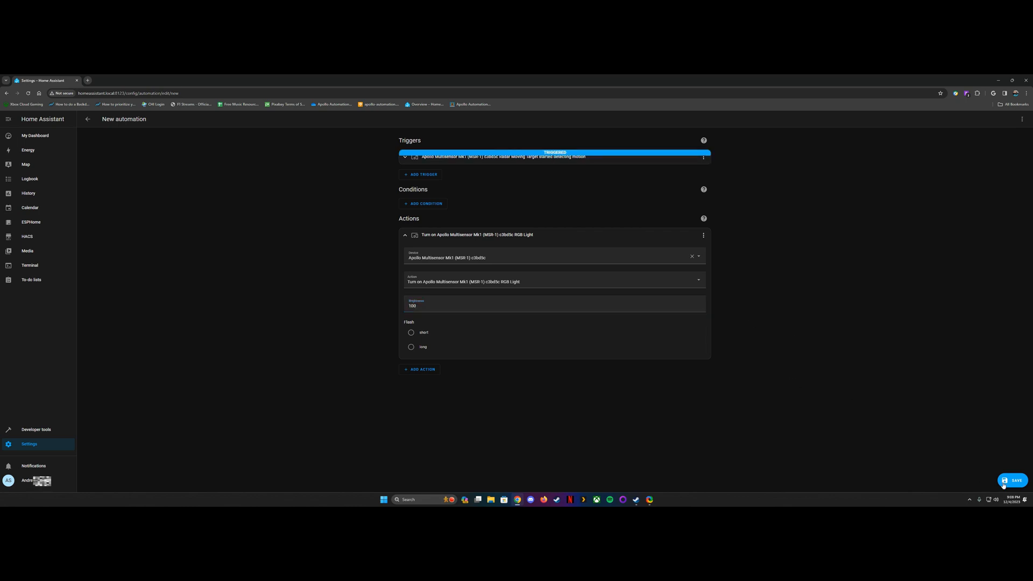
# Replace the default name with 'Radar LED on' and save the automation.
pyautogui.click(1014, 481)
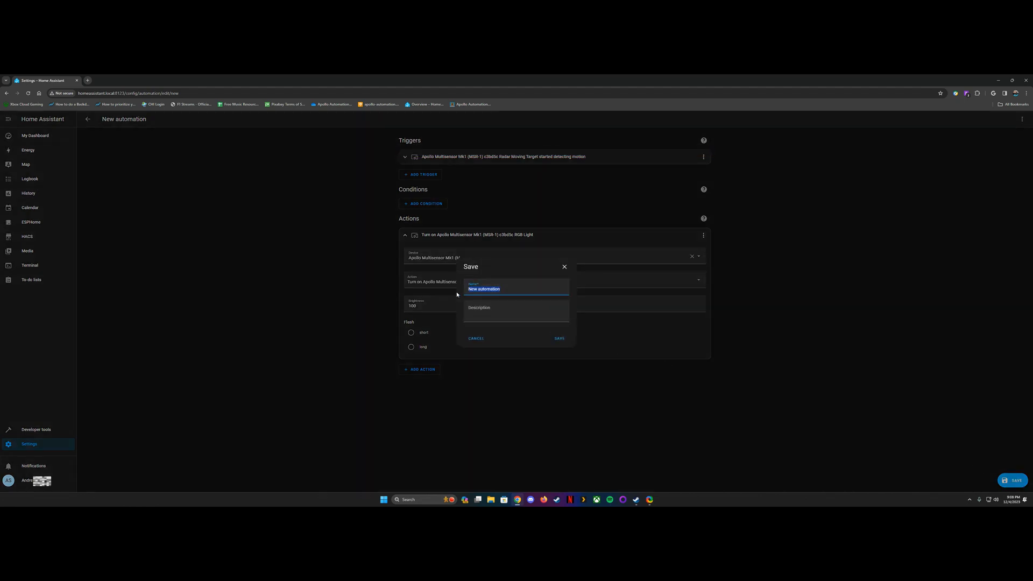
pyautogui.write('R')
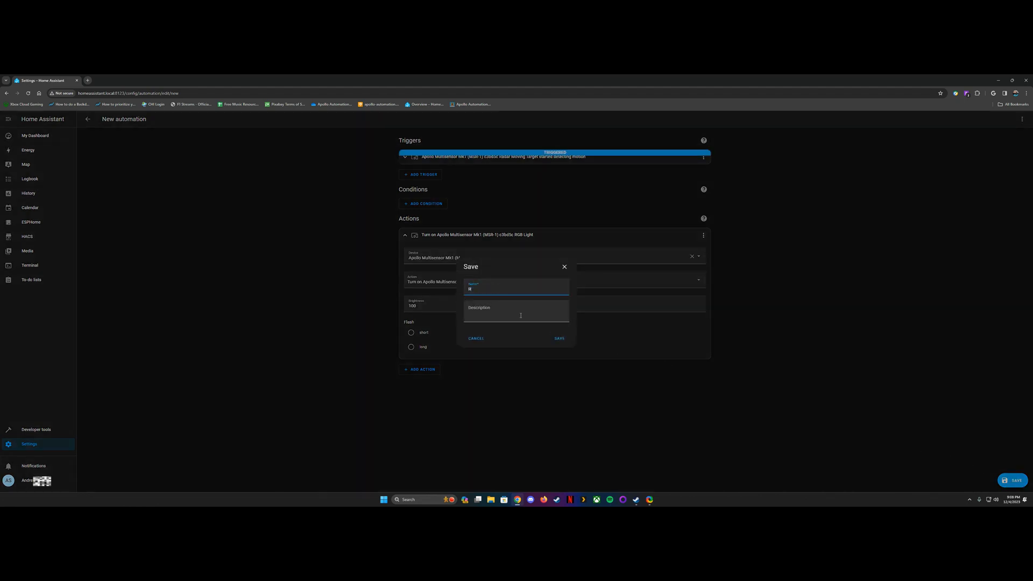
pyautogui.write('Radar LED on')
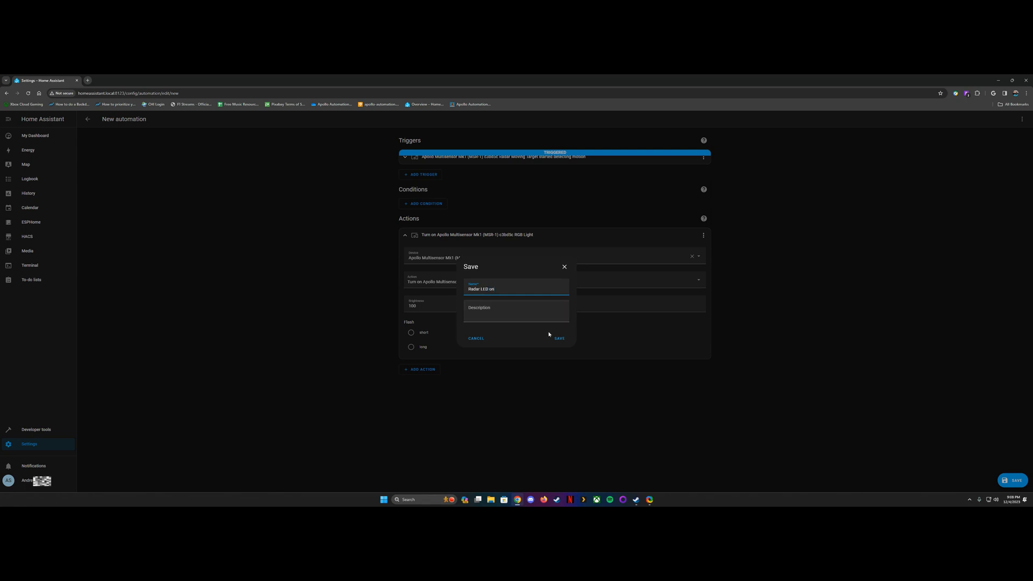
pyautogui.click(559, 339)
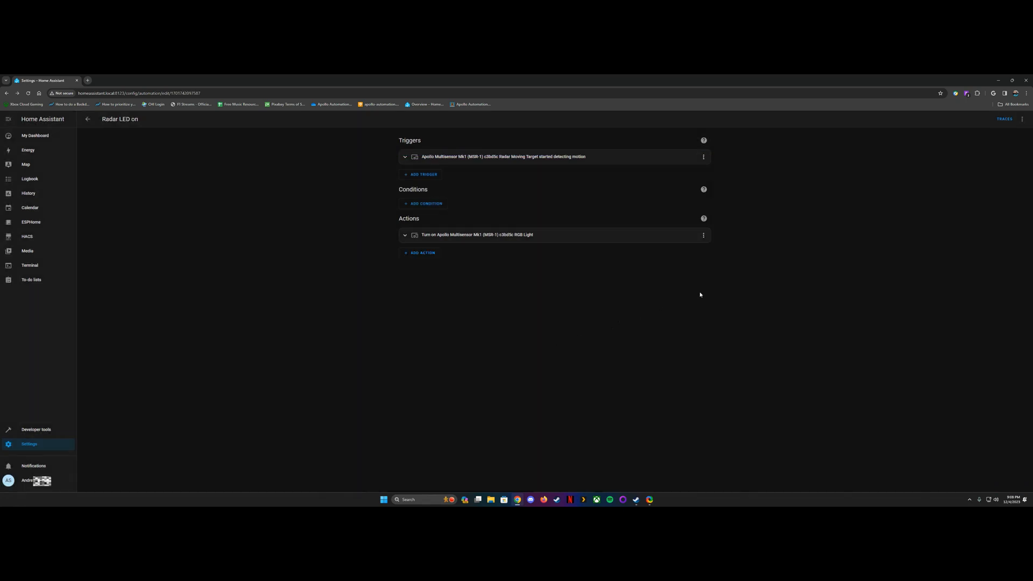
pyautogui.moveTo(981, 157)
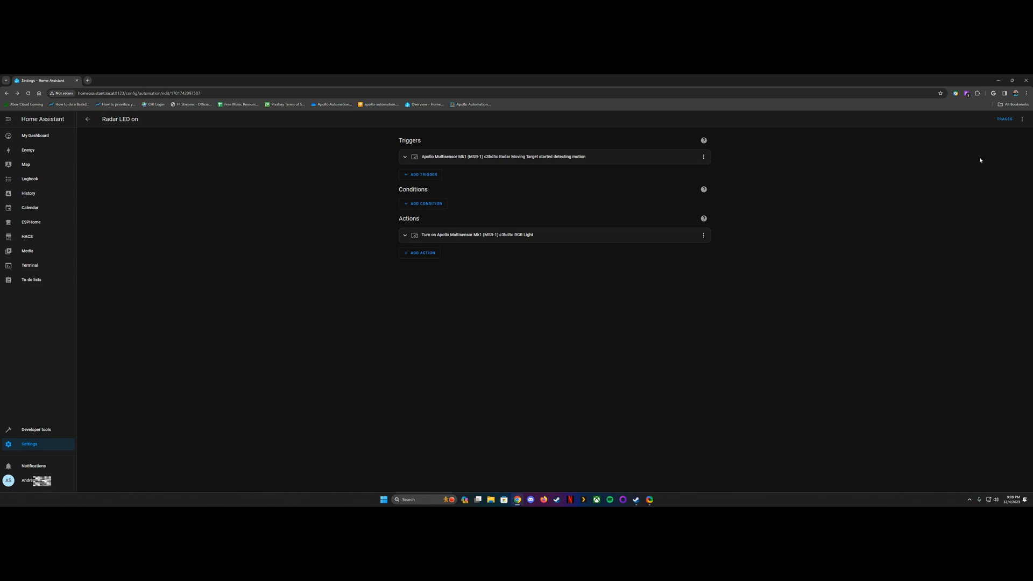
pyautogui.moveTo(983, 160)
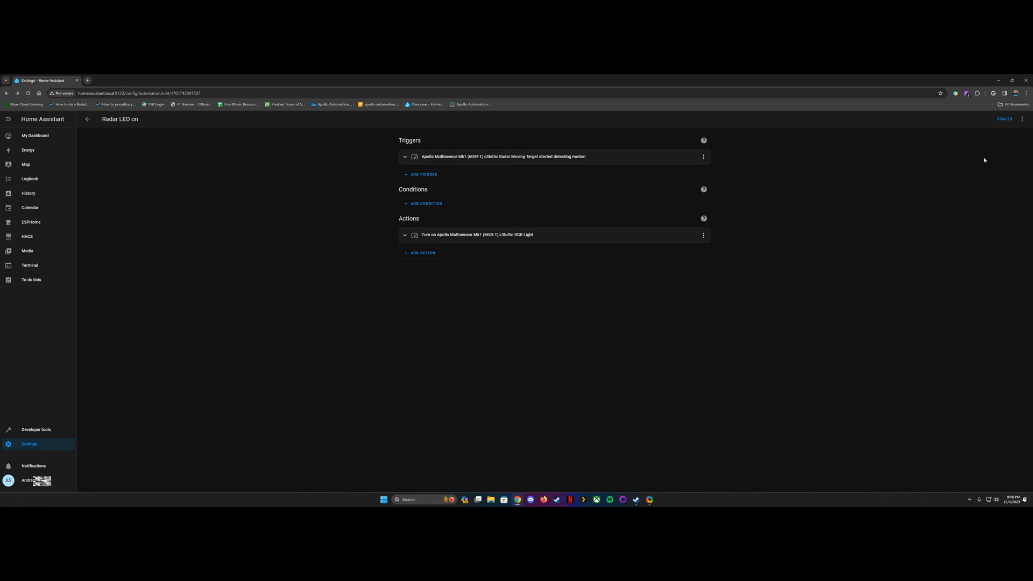
# Duplicate the automation, with radar motion stopping turning off the RGB Light.
pyautogui.click(1023, 120)
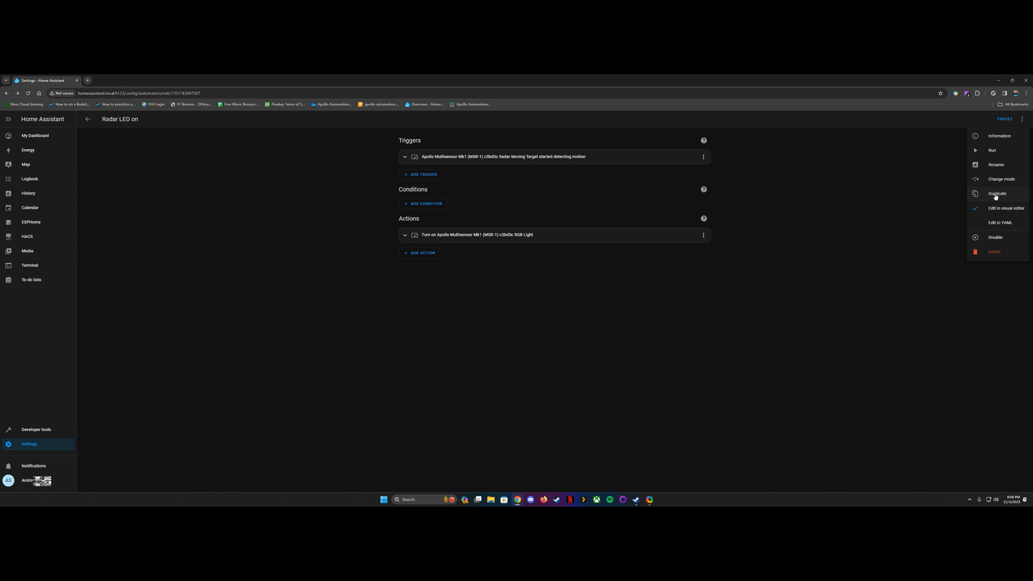
pyautogui.click(998, 193)
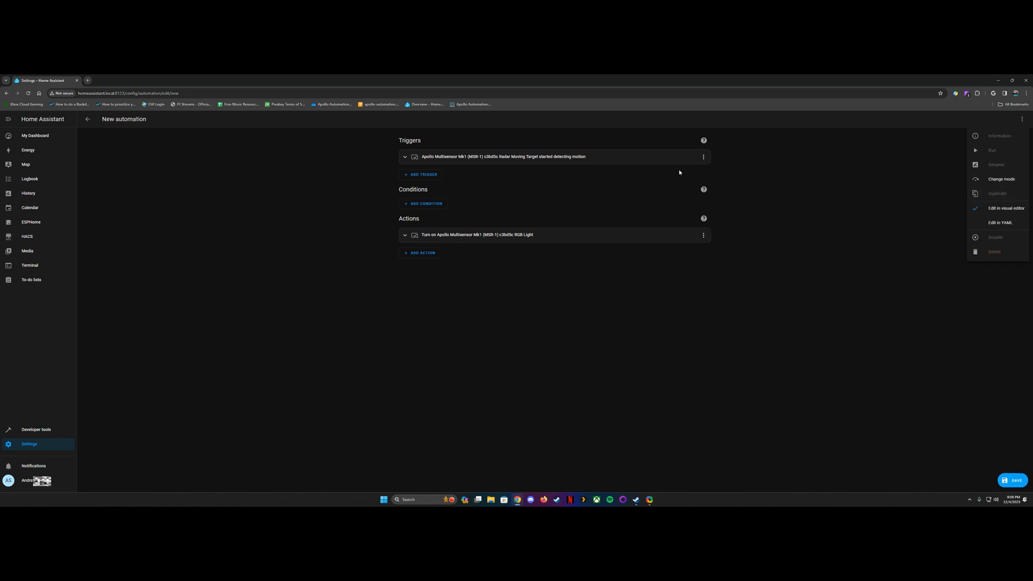
pyautogui.moveTo(738, 247)
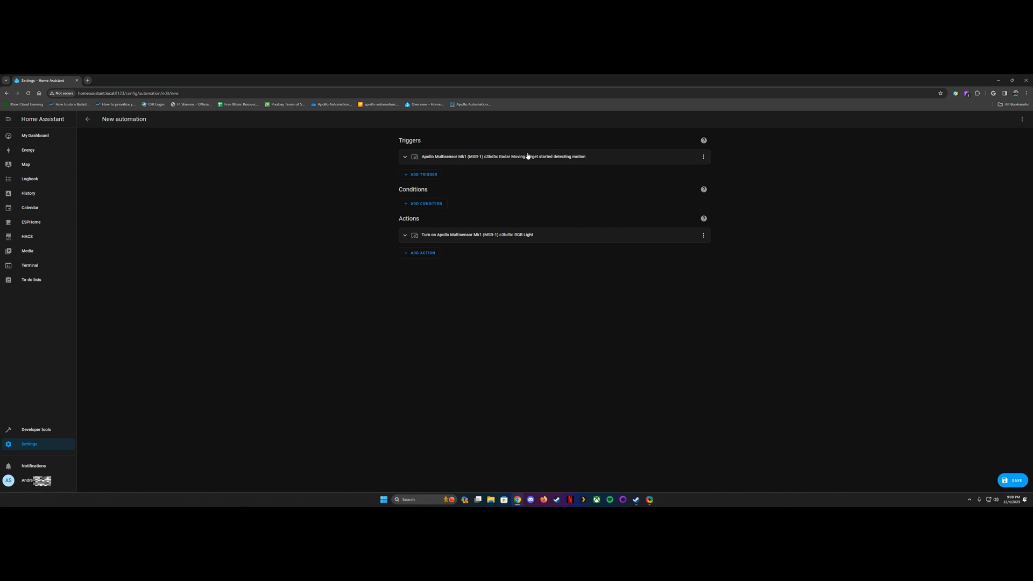
pyautogui.click(404, 156)
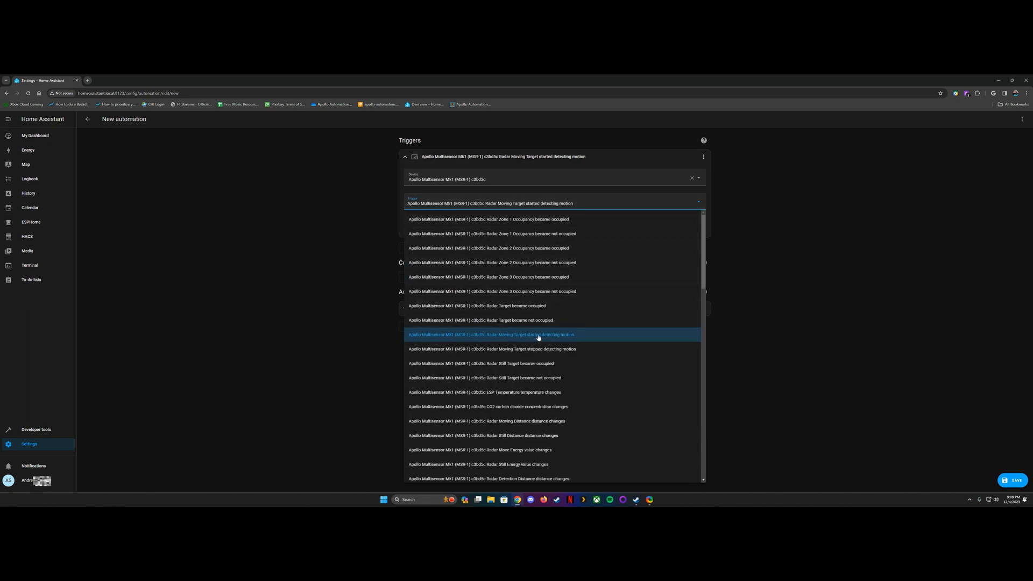
pyautogui.moveTo(538, 352)
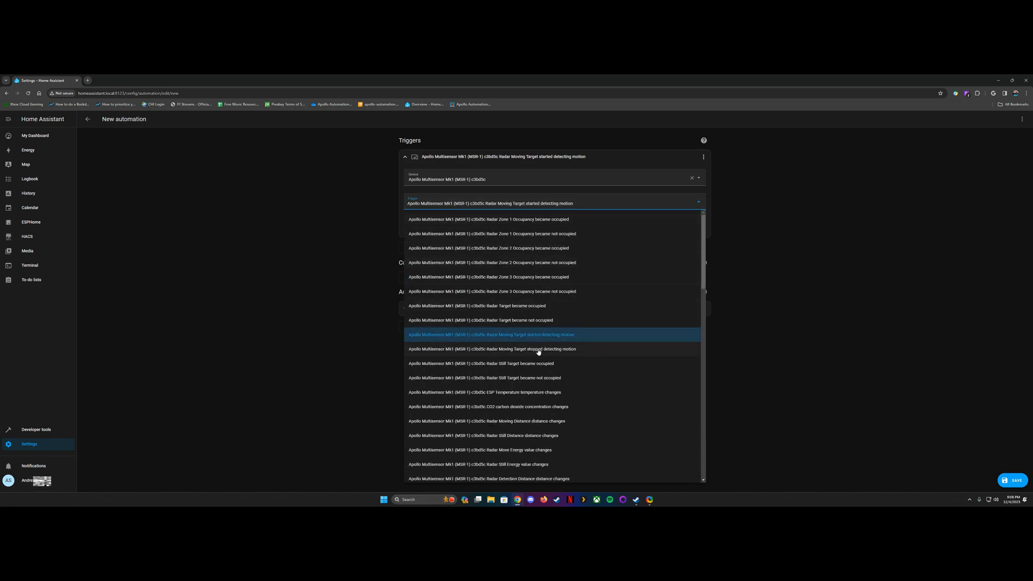
pyautogui.click(488, 348)
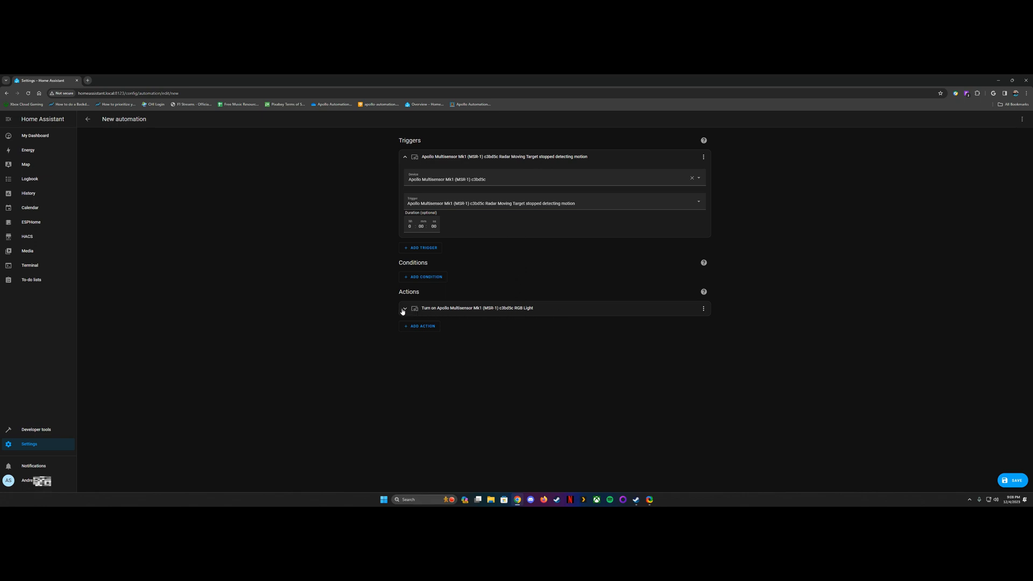
pyautogui.click(405, 308)
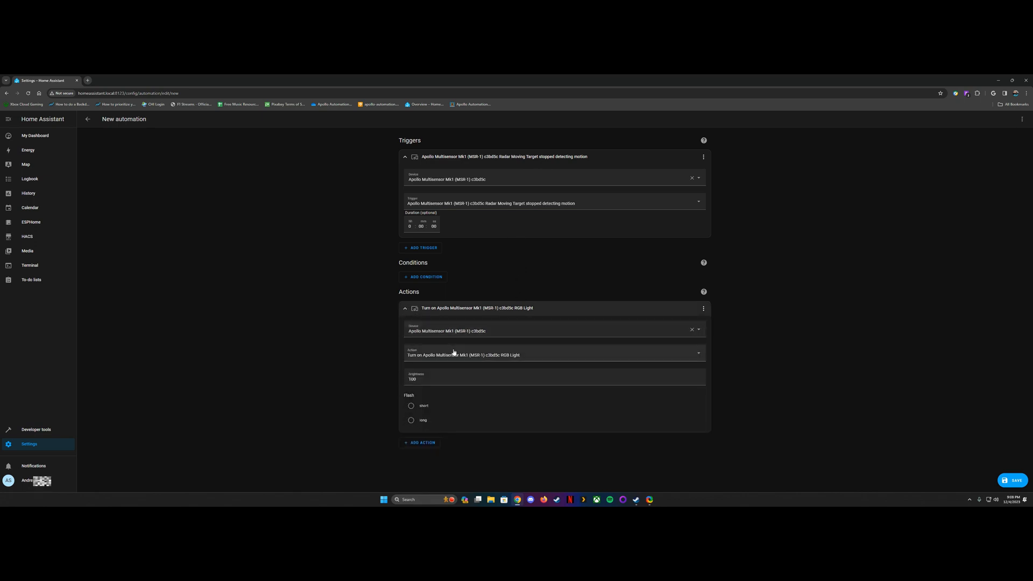
pyautogui.click(554, 355)
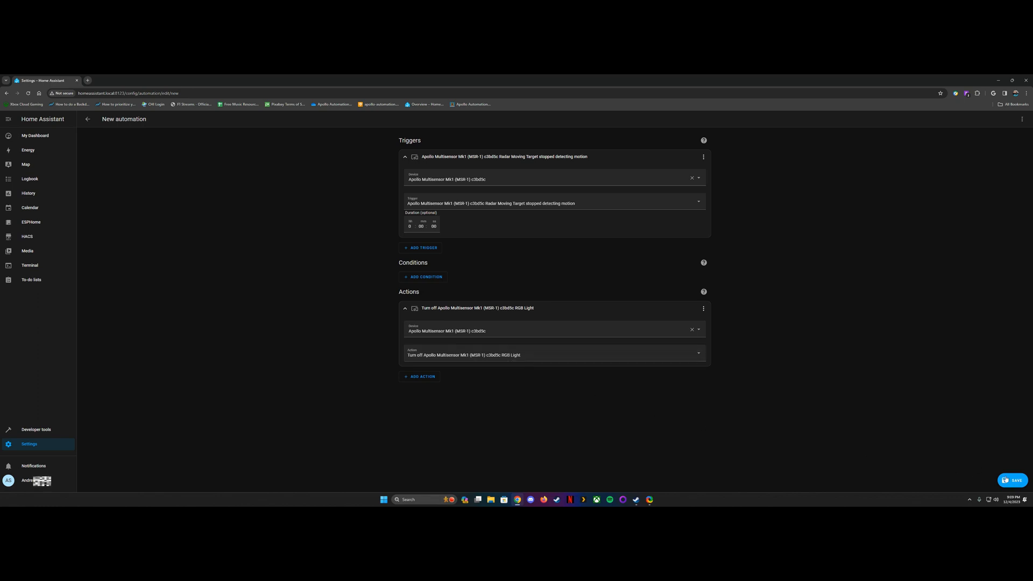
# Save the copy as 'Radar RGB off'.
pyautogui.click(1013, 479)
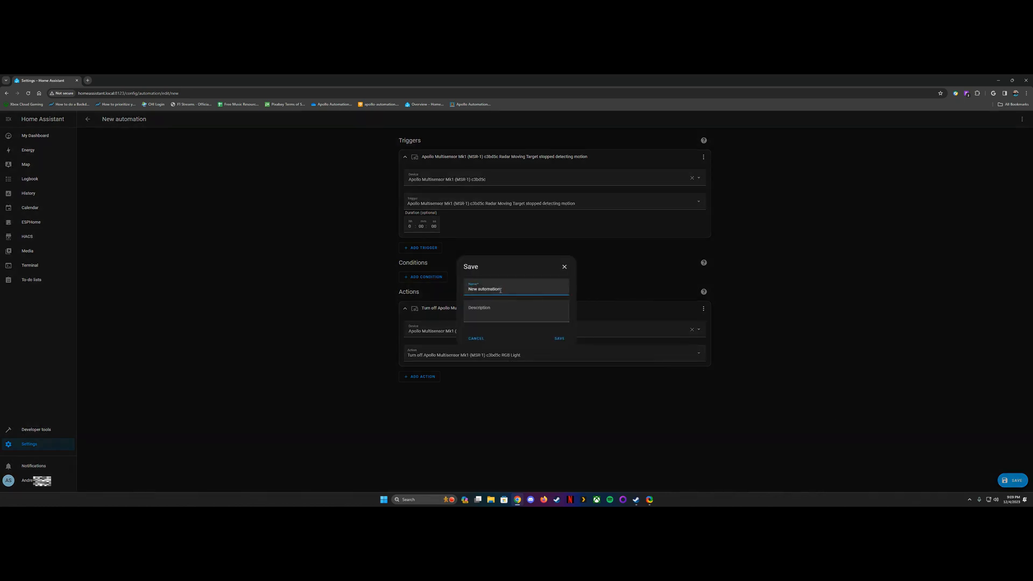
pyautogui.write('Radar RGB of')
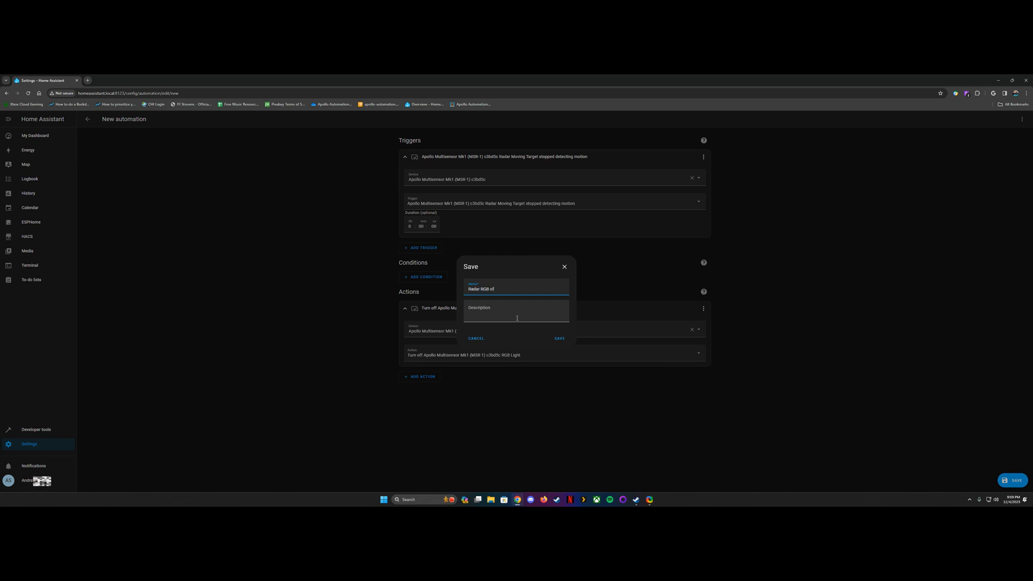
pyautogui.click(558, 338)
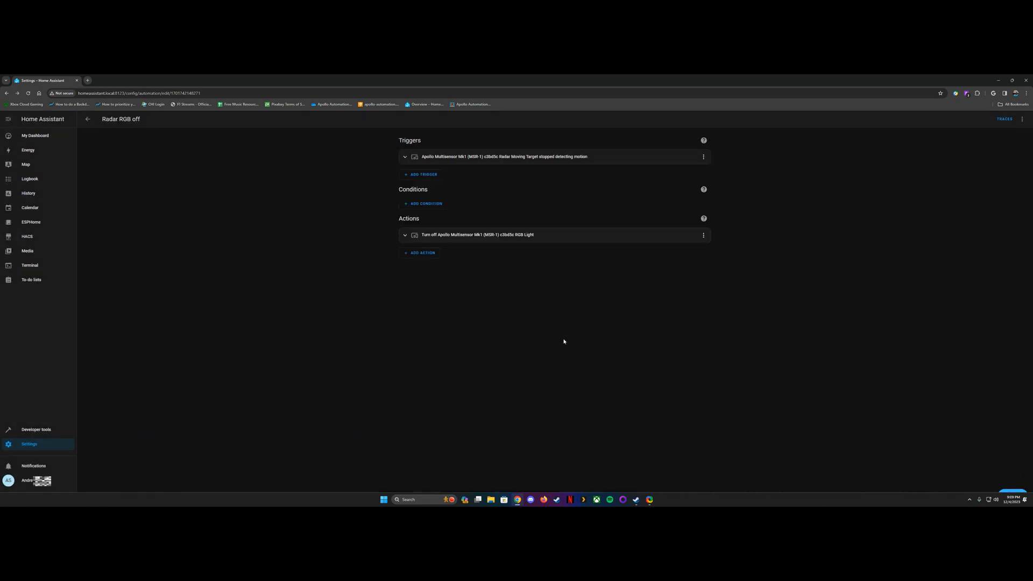
pyautogui.moveTo(846, 222)
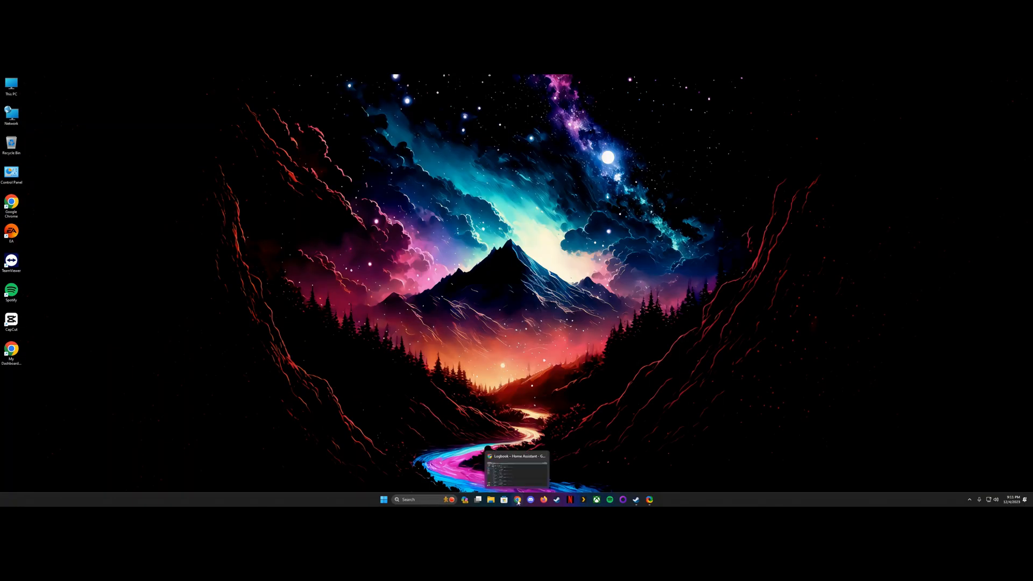
# Restore the Logbook browser window to review the RGB light on/off entries.
pyautogui.click(516, 500)
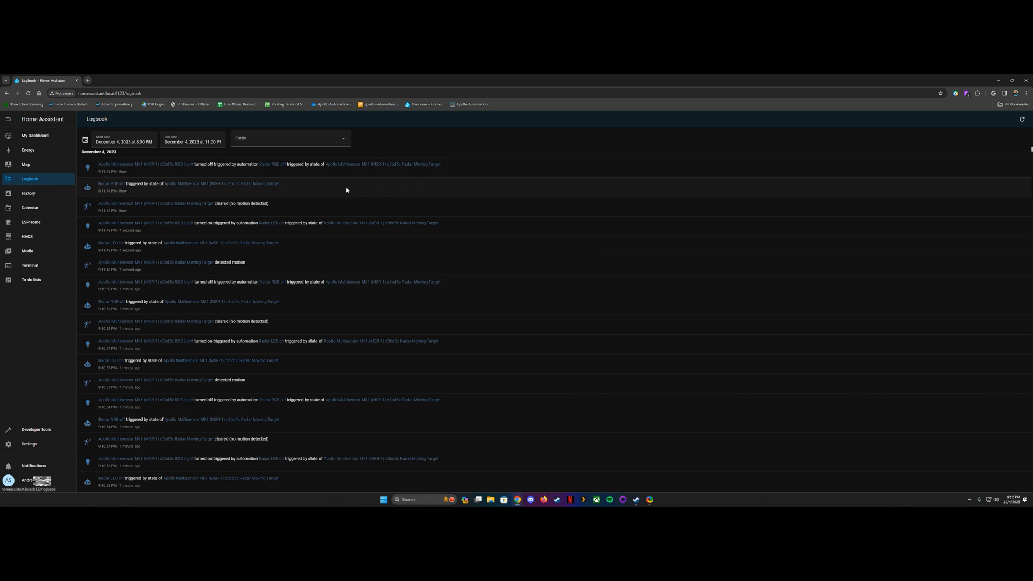
pyautogui.moveTo(320, 393)
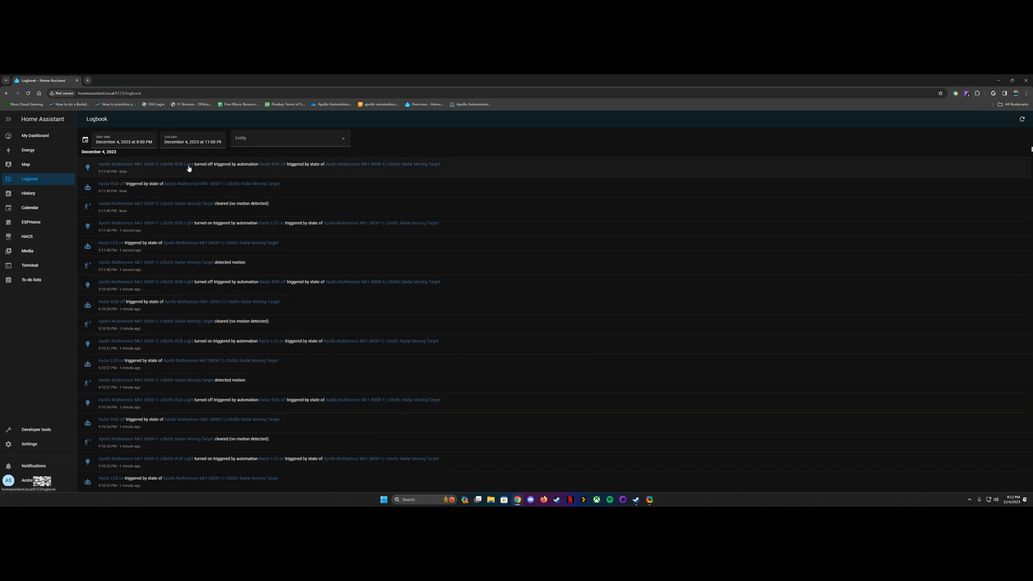
pyautogui.moveTo(398, 79)
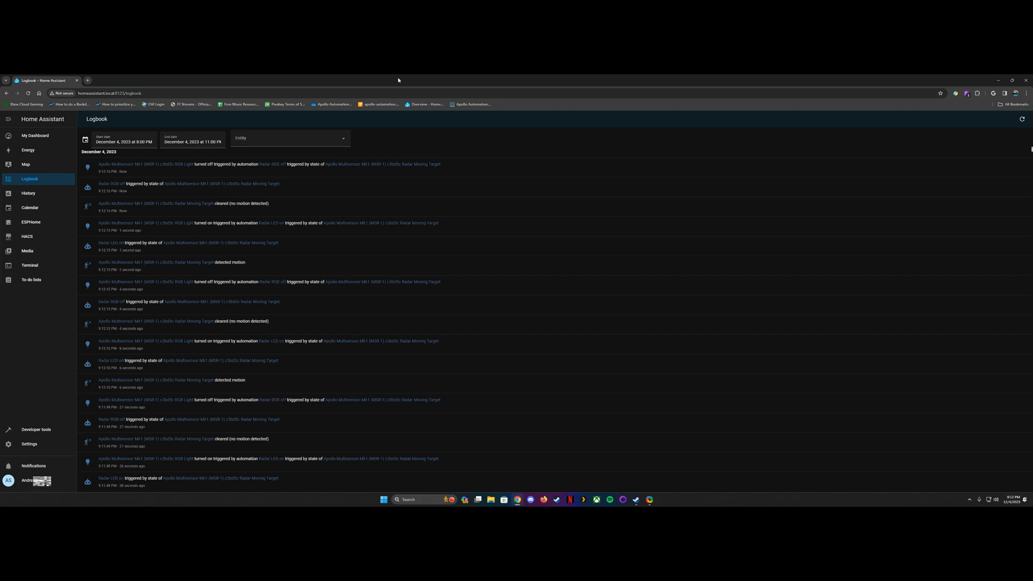
pyautogui.moveTo(596, 123)
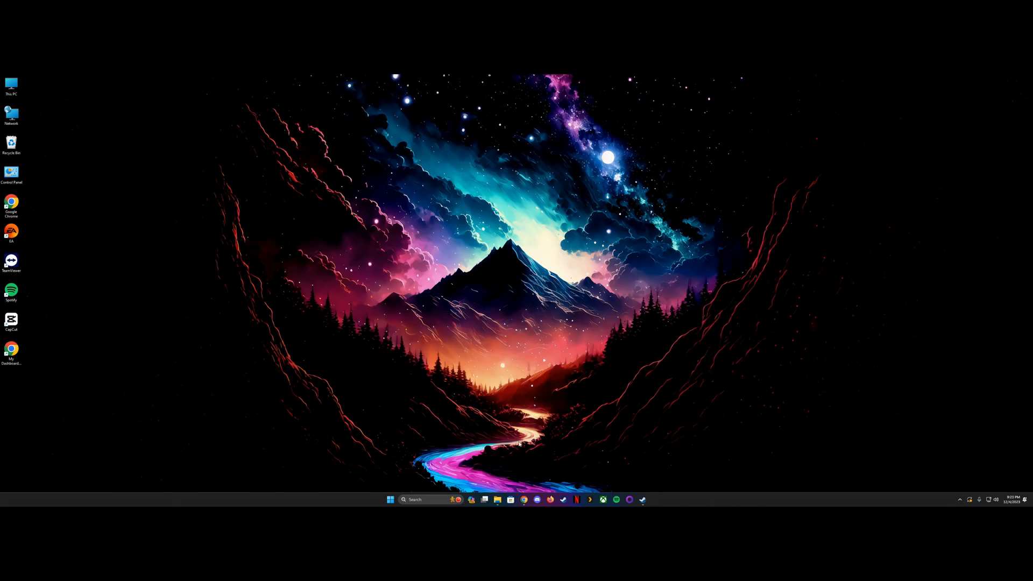
pyautogui.moveTo(523, 466)
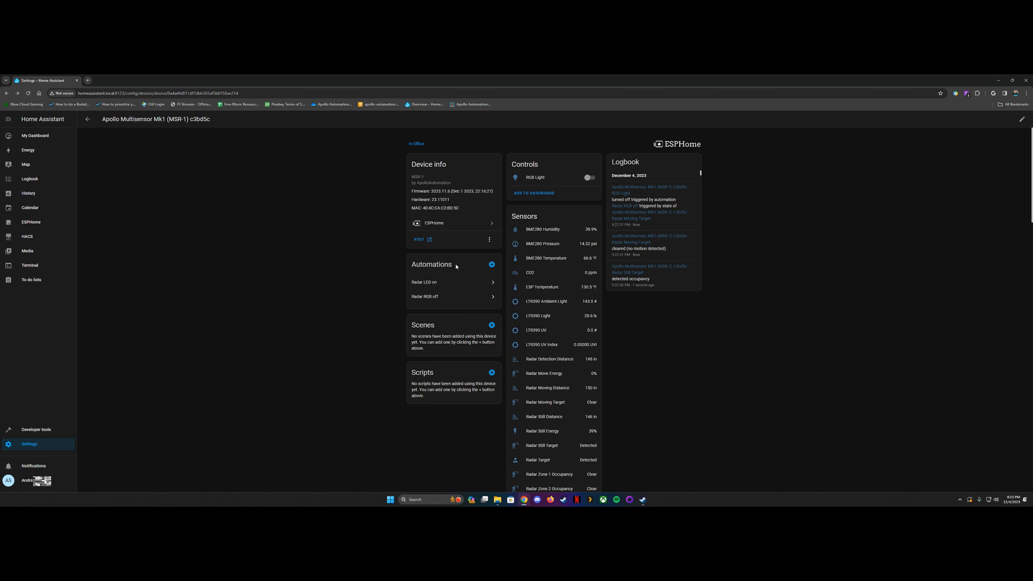
# Start a new MSR-1 automation triggered by the RGB Light turning on.
pyautogui.click(491, 264)
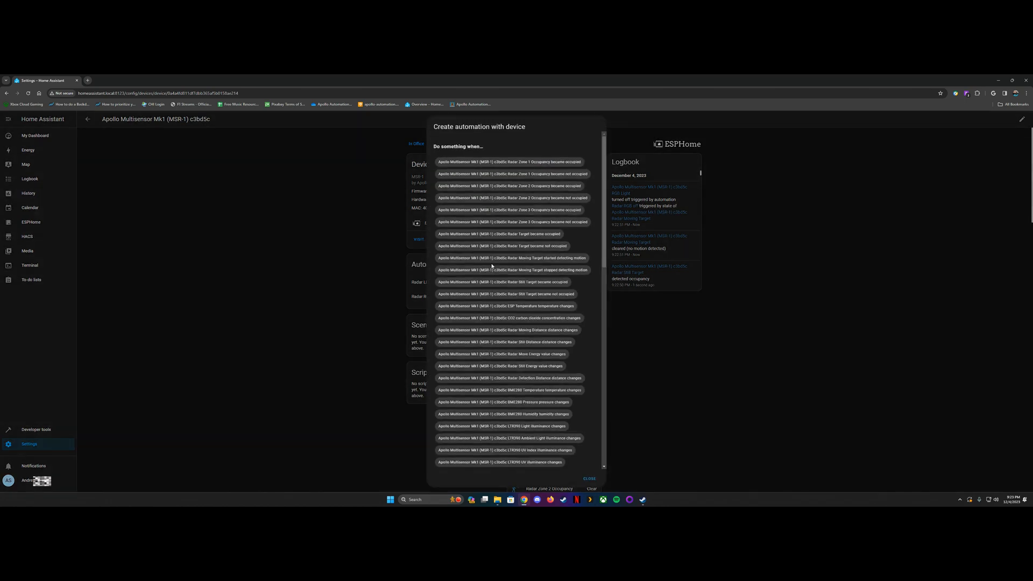
pyautogui.moveTo(529, 252)
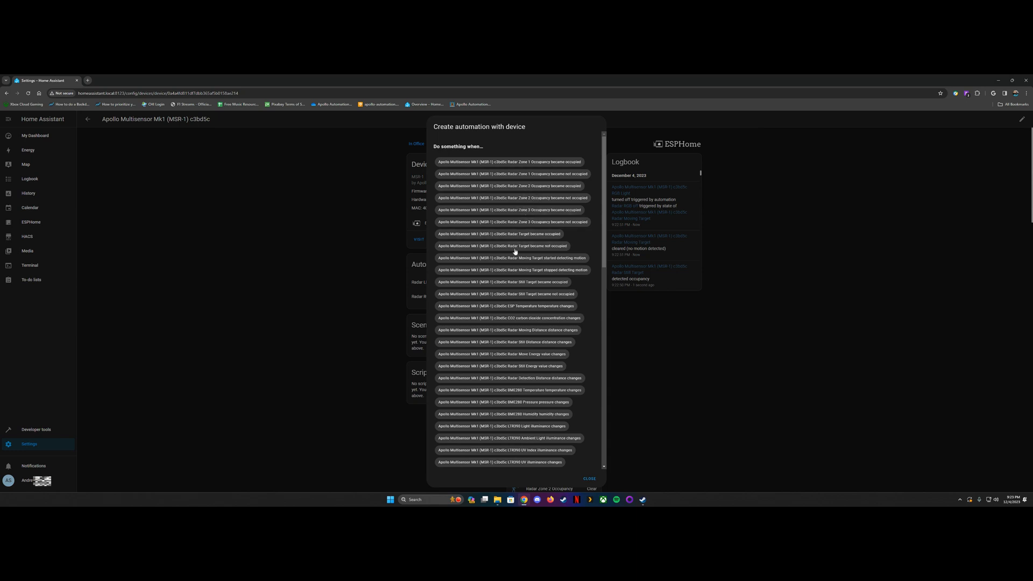
pyautogui.scroll(-3)
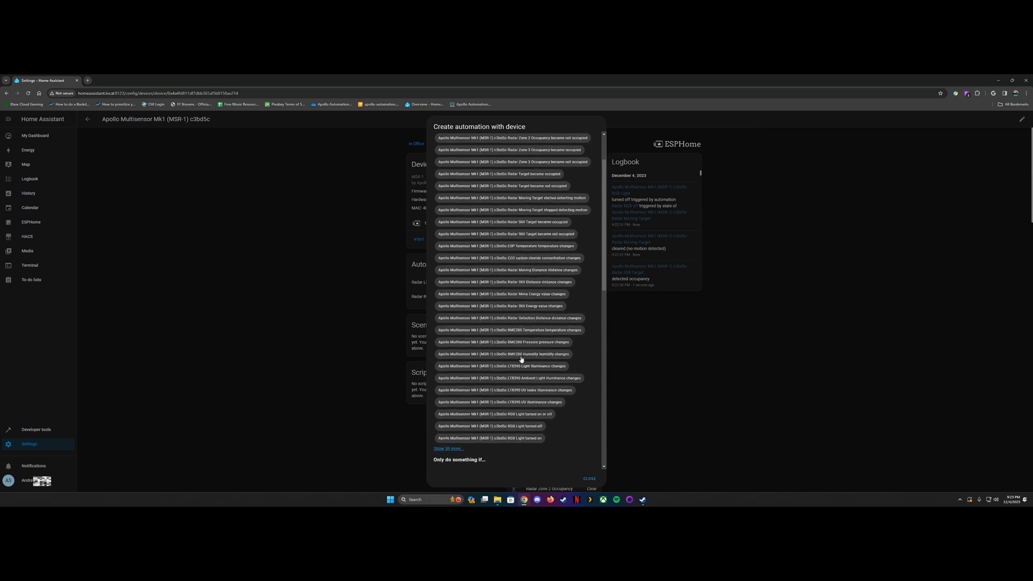
pyautogui.scroll(-3)
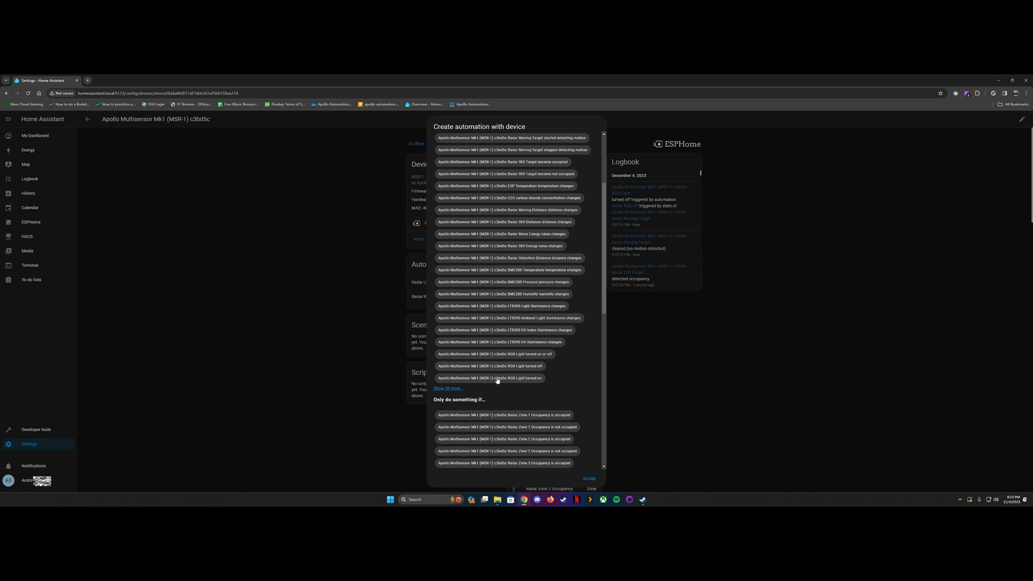
pyautogui.click(489, 378)
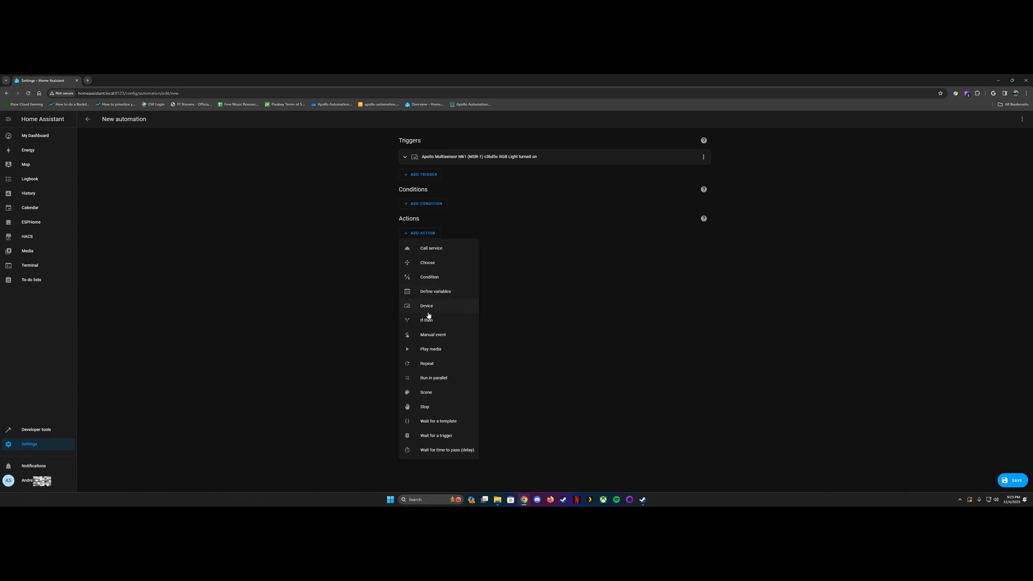
pyautogui.moveTo(438, 364)
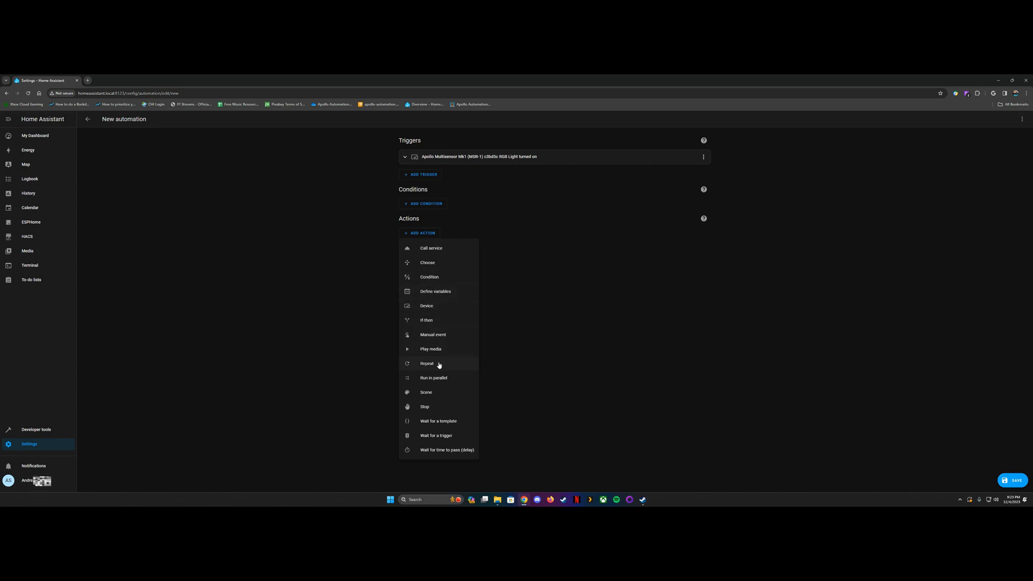
# Add a device action that turns on the Third Reality smart plug switch.
pyautogui.click(426, 306)
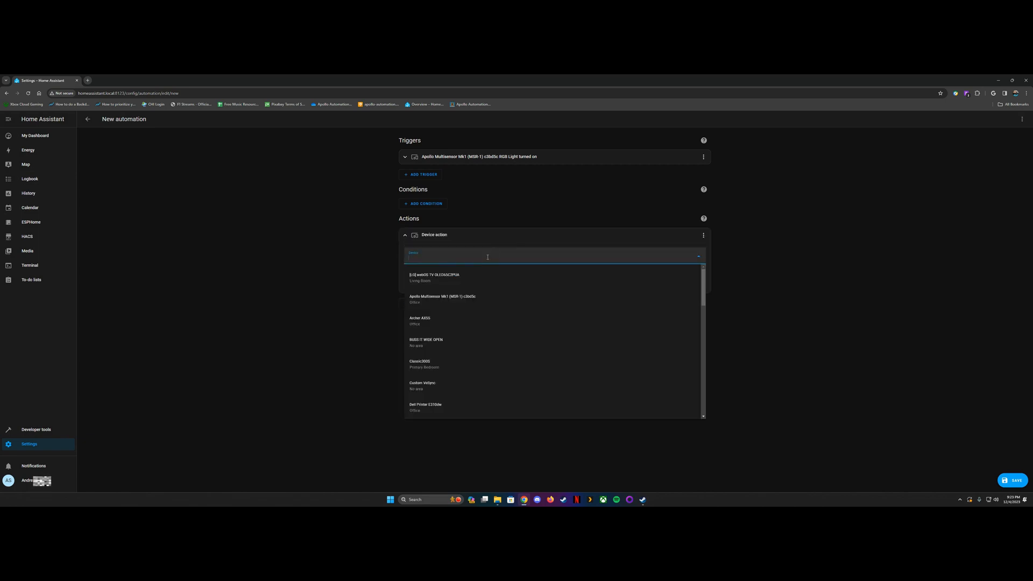
pyautogui.scroll(-3)
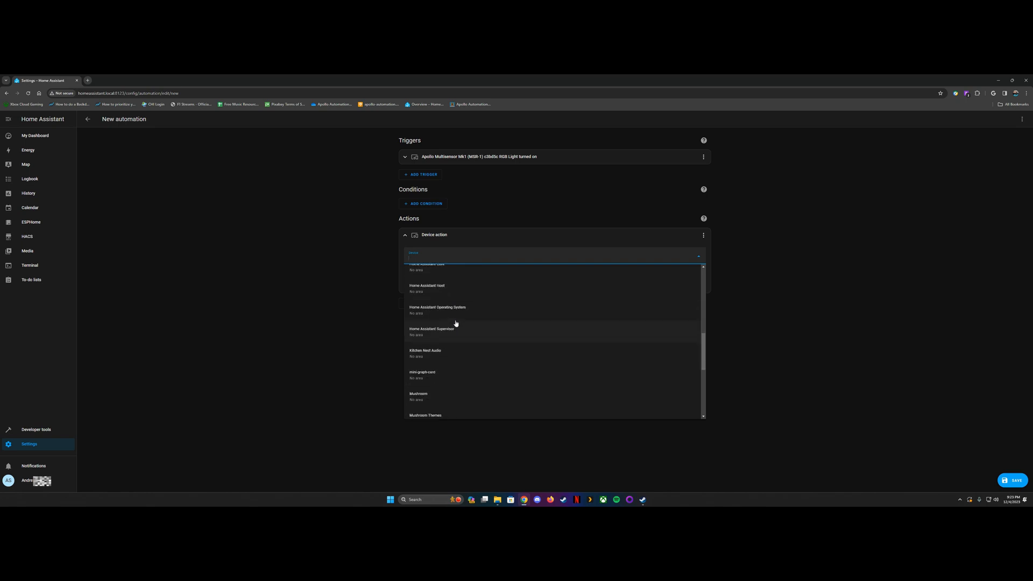
pyautogui.scroll(-3)
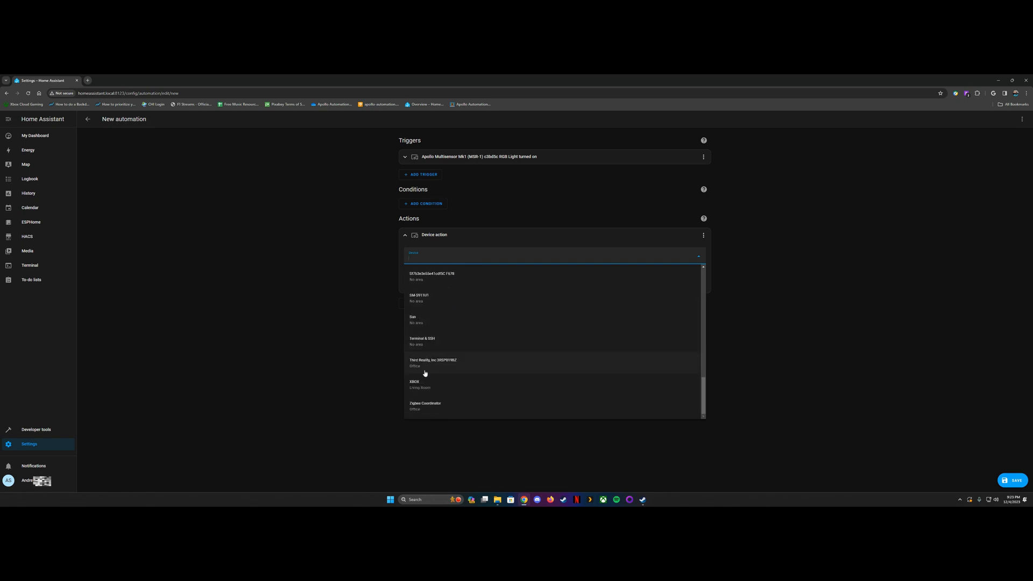
pyautogui.click(432, 362)
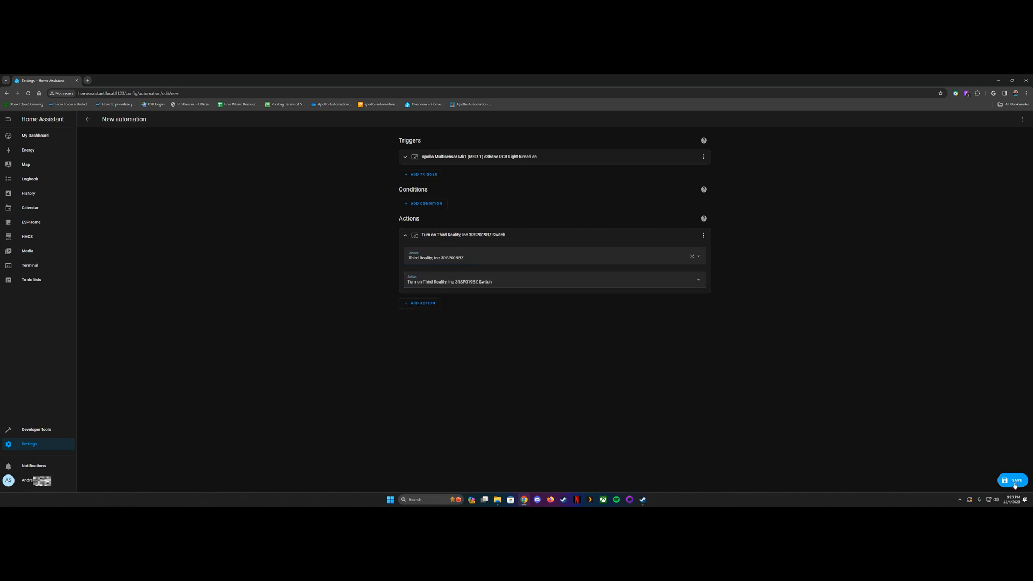
# Save the automation as 'Ring light on RGB light'.
pyautogui.click(1014, 481)
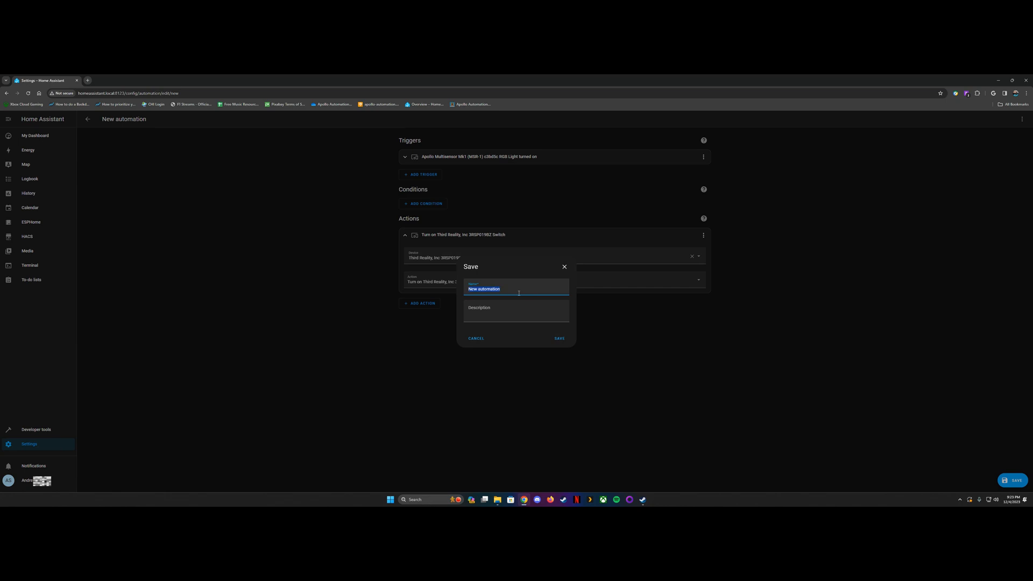
pyautogui.write('Ring light')
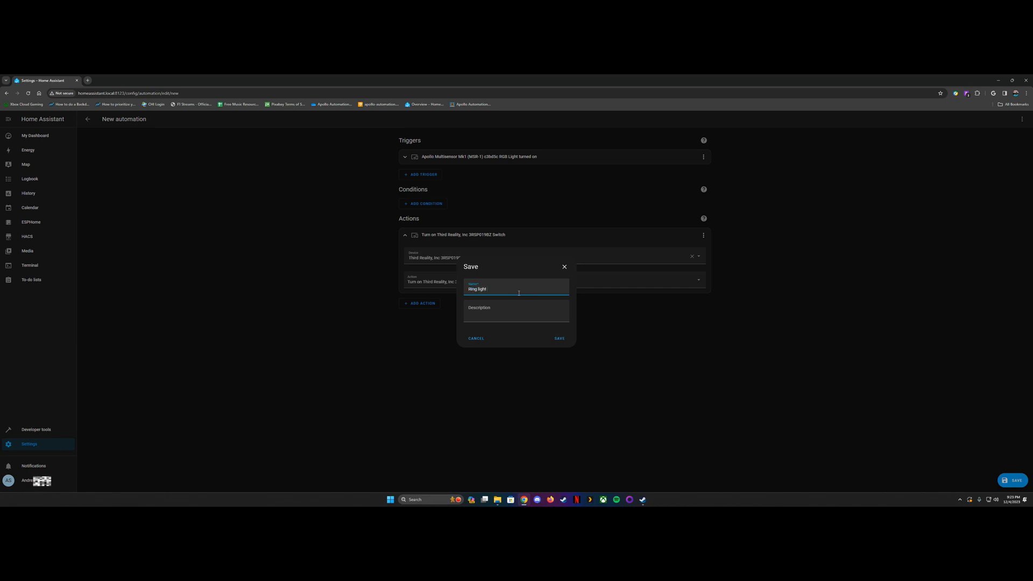
pyautogui.write('on RGB light')
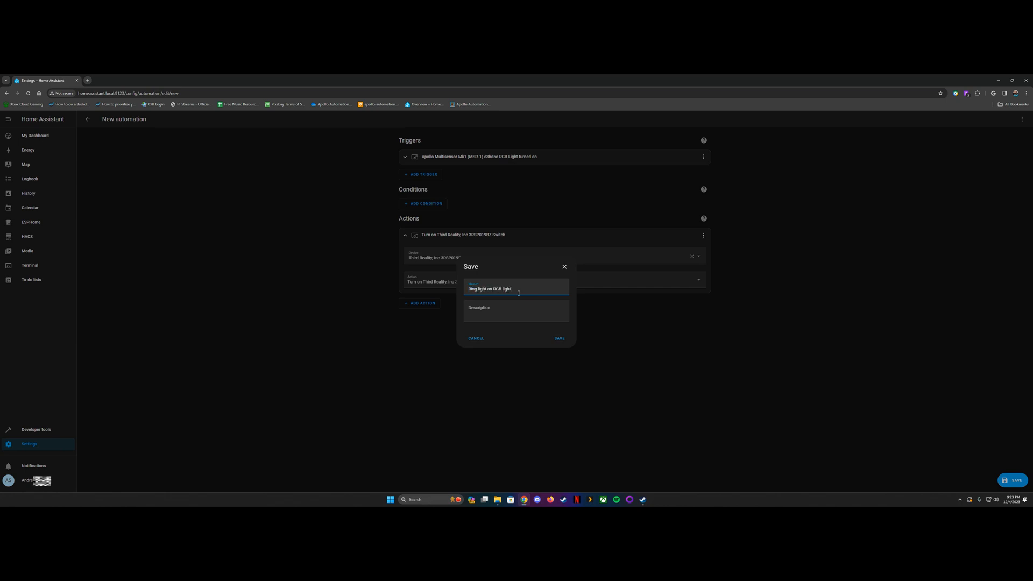
pyautogui.click(559, 338)
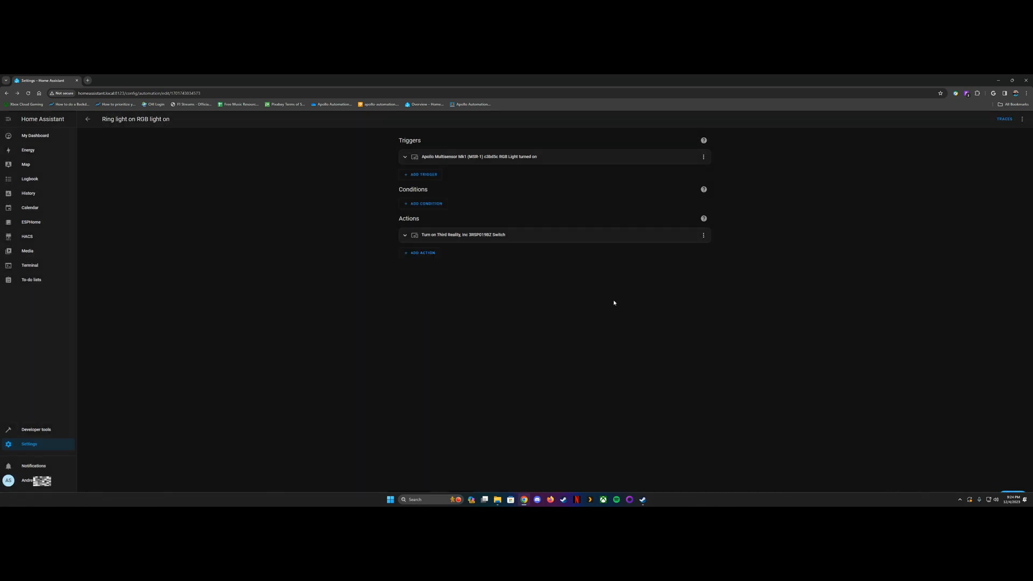
# Duplicate the automation and change its trigger to the RGB Light turning off.
pyautogui.click(1022, 119)
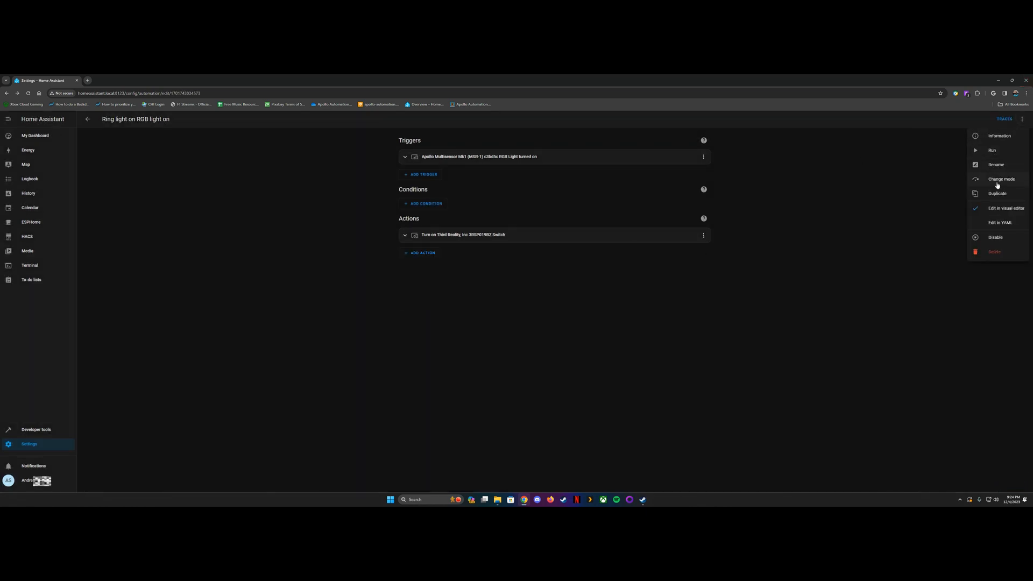
pyautogui.click(997, 194)
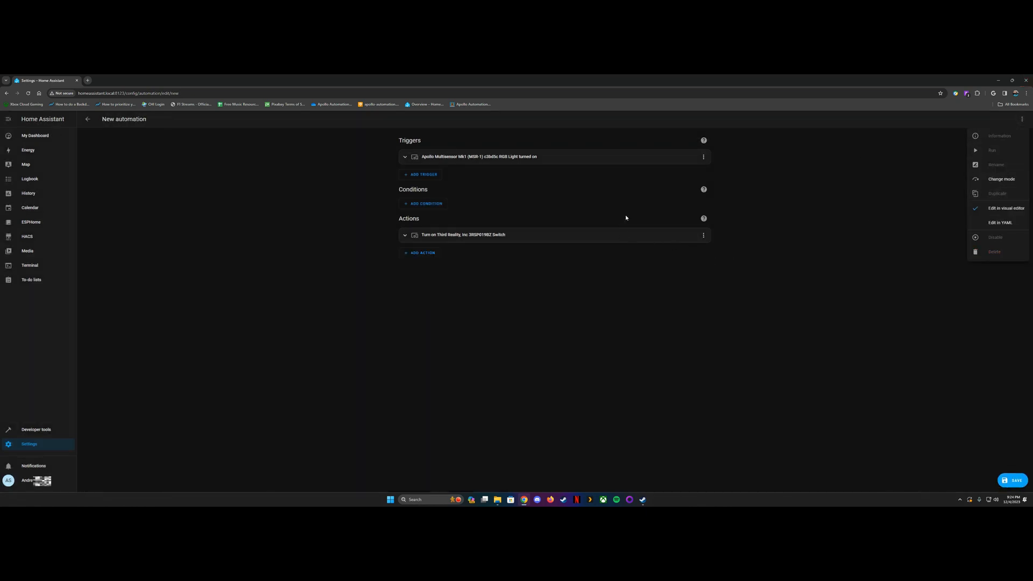
pyautogui.click(702, 157)
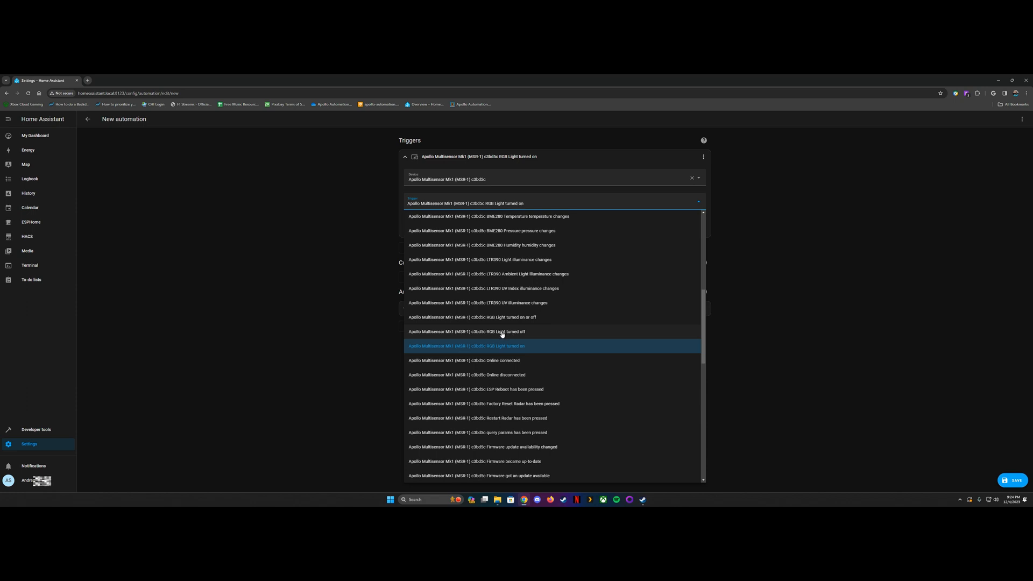
pyautogui.click(468, 317)
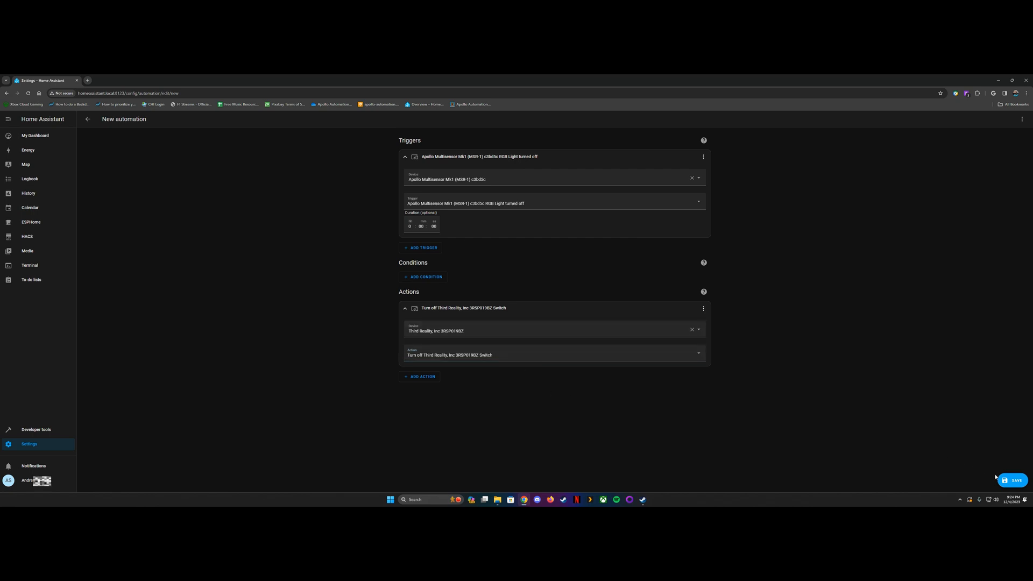
# Save the copy as 'RGB light off ring light off'.
pyautogui.click(1013, 480)
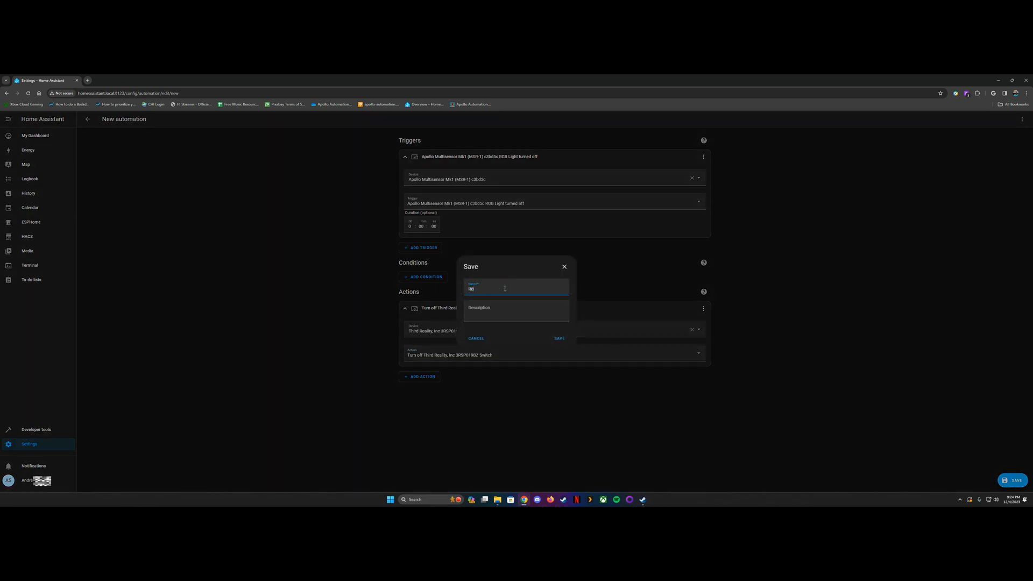
pyautogui.write('GB light off ring light off')
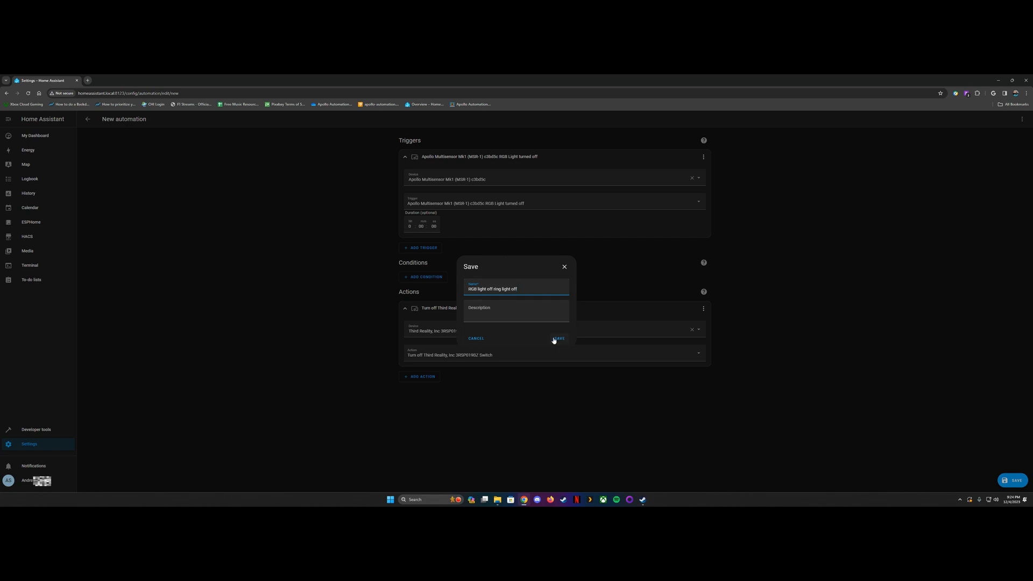
pyautogui.click(557, 338)
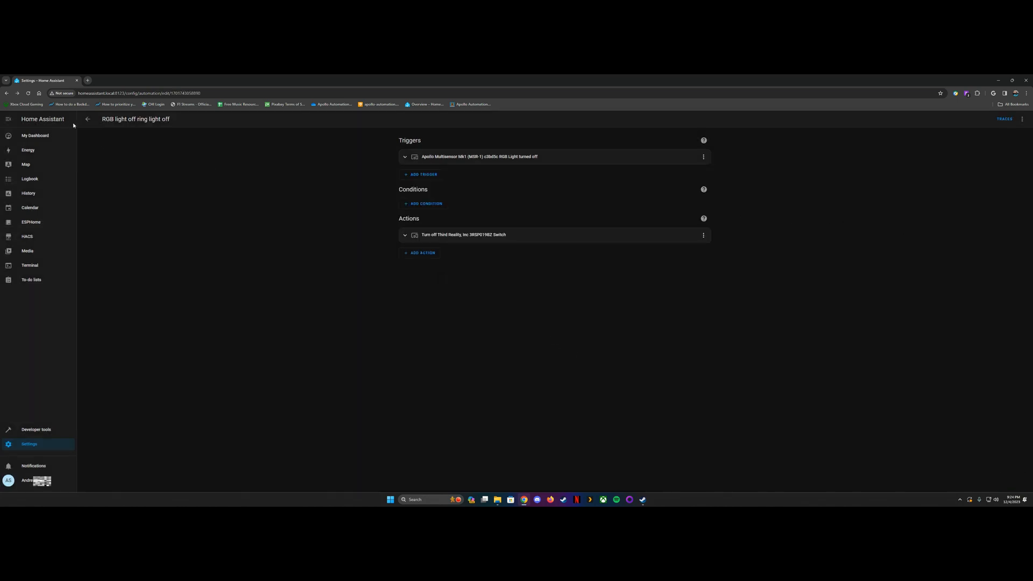
pyautogui.moveTo(35, 135)
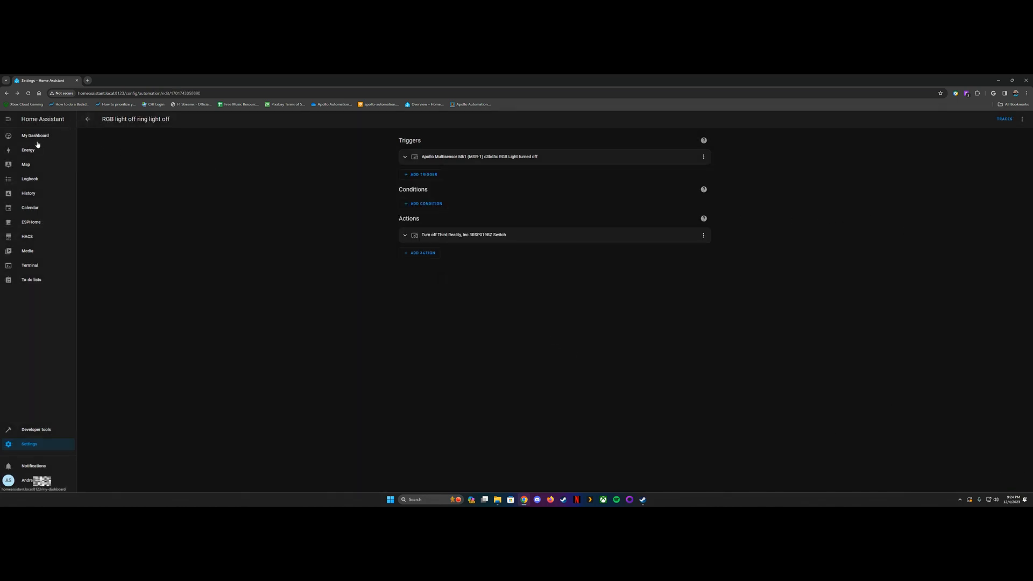